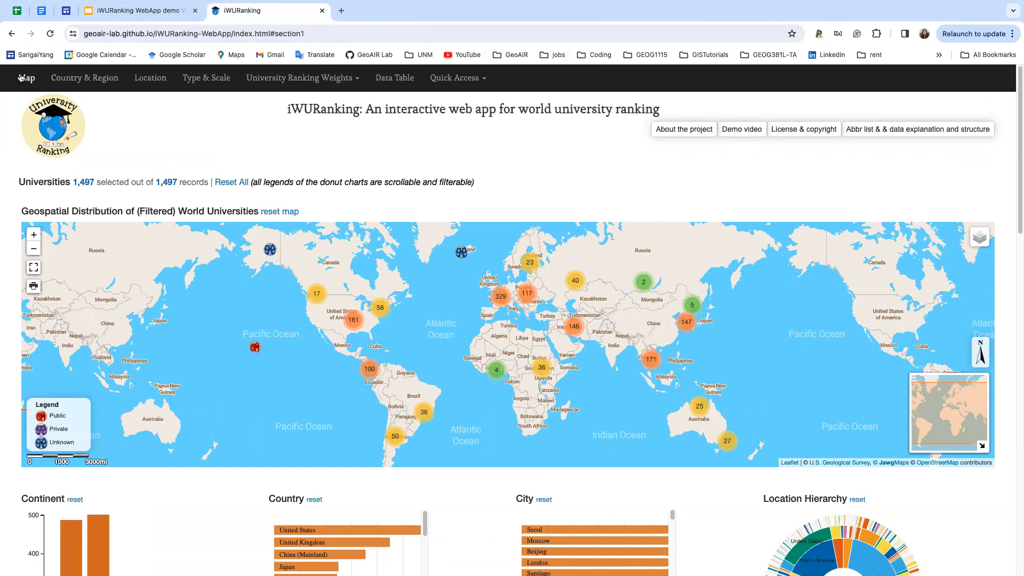
- Jump to the data table section, return to the world map, and view the project information
click(206, 77)
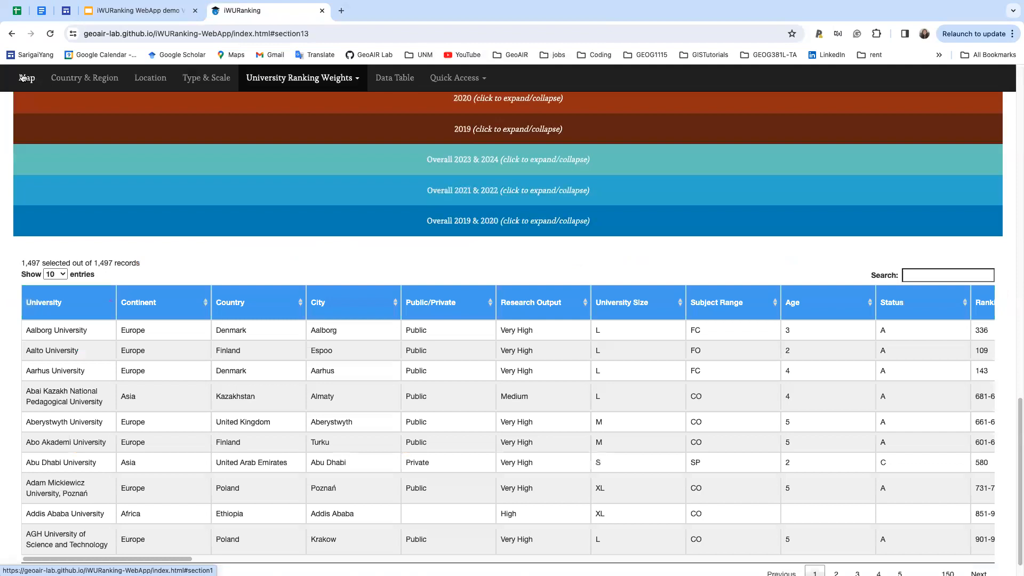
click(26, 78)
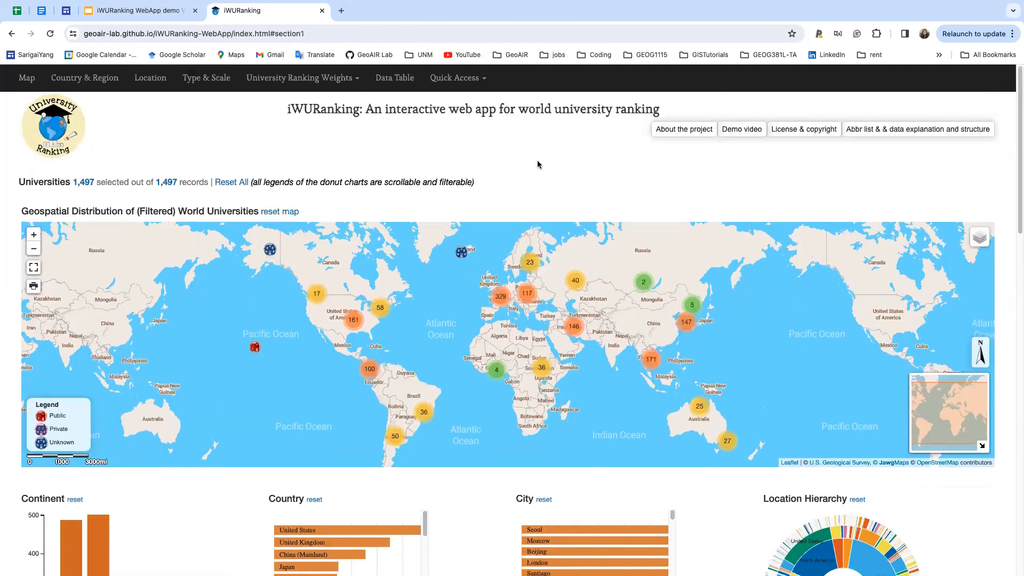
mouse_move(684, 155)
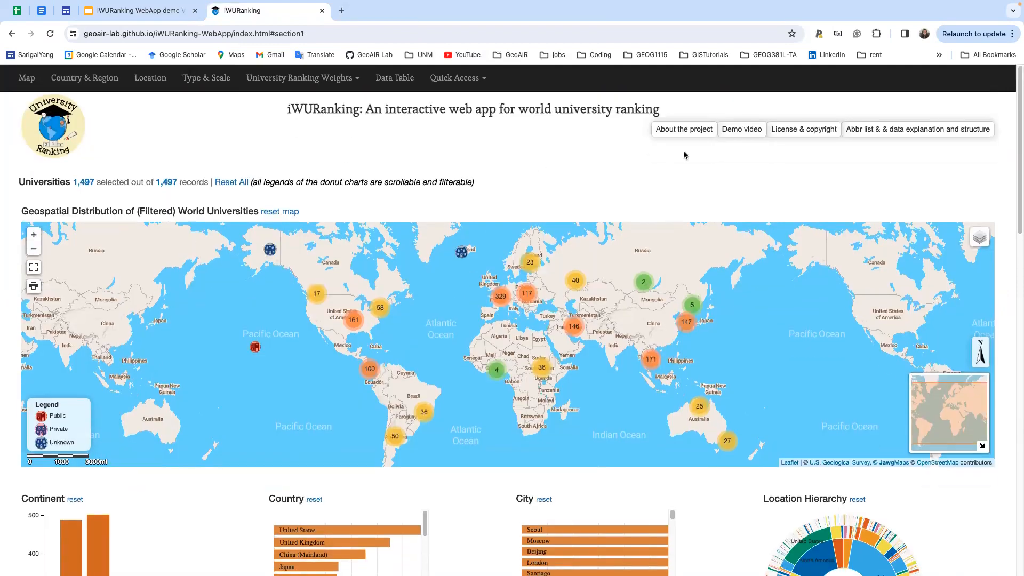
mouse_move(697, 151)
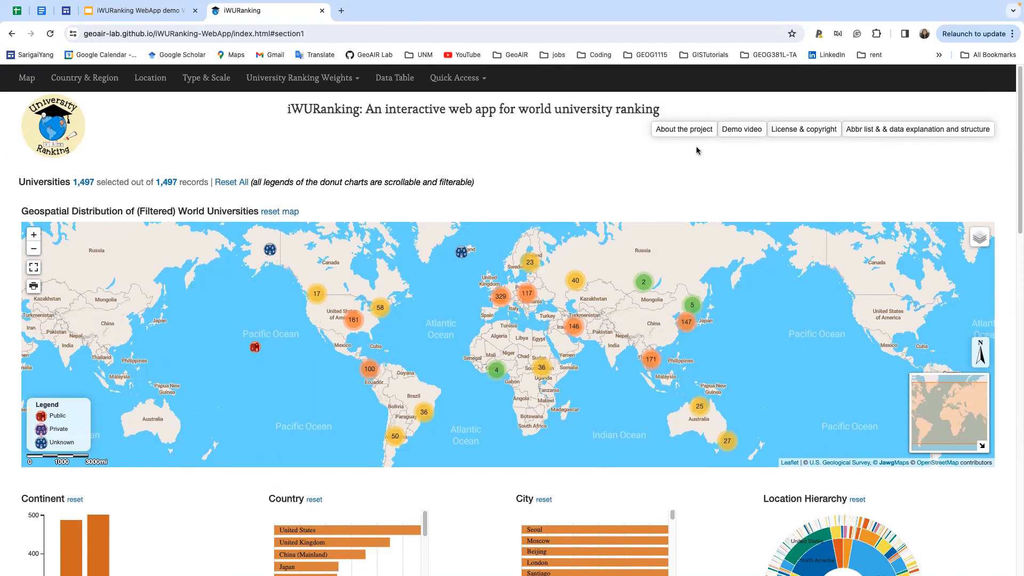
click(683, 128)
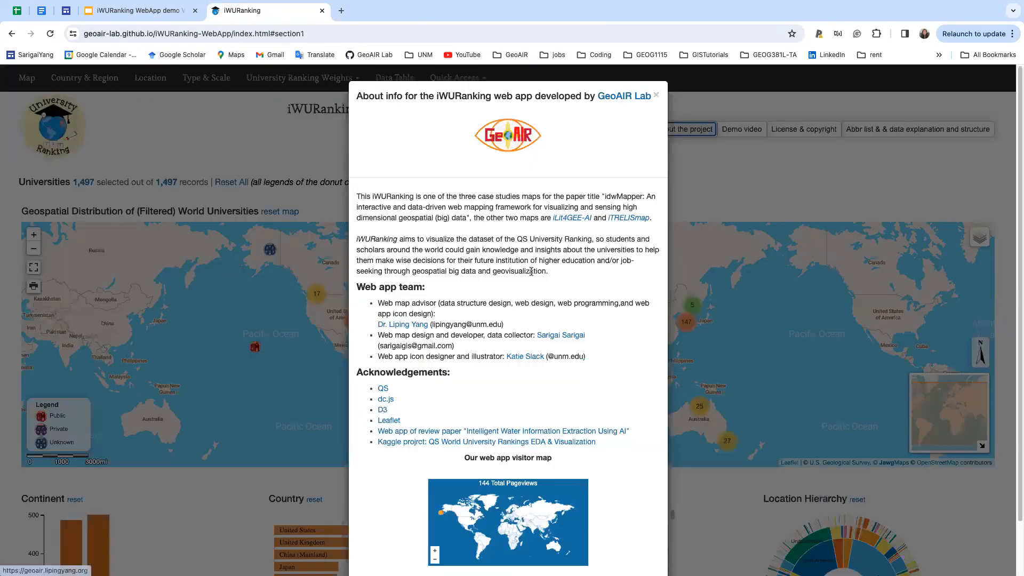
mouse_move(475, 295)
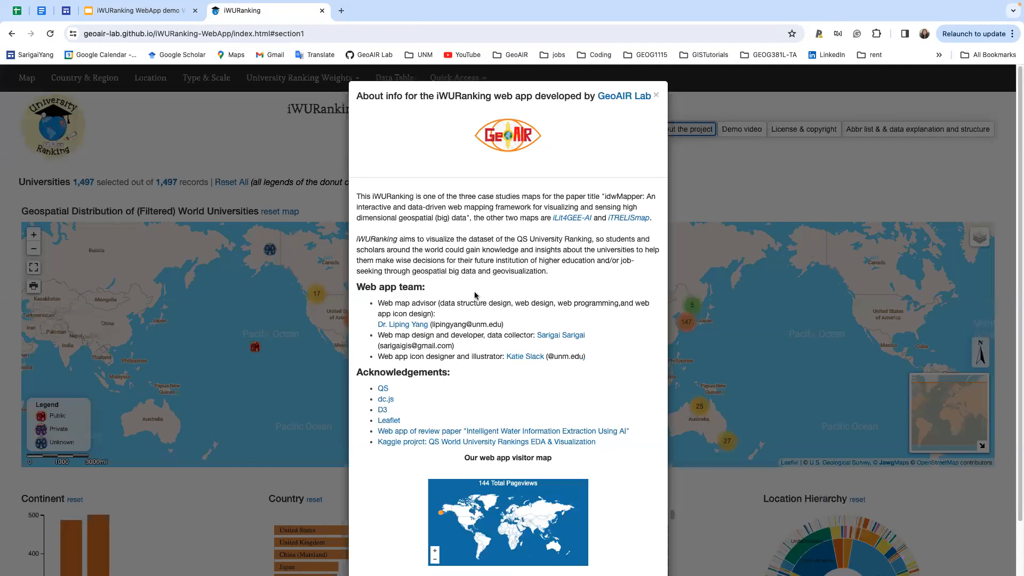
click(656, 95)
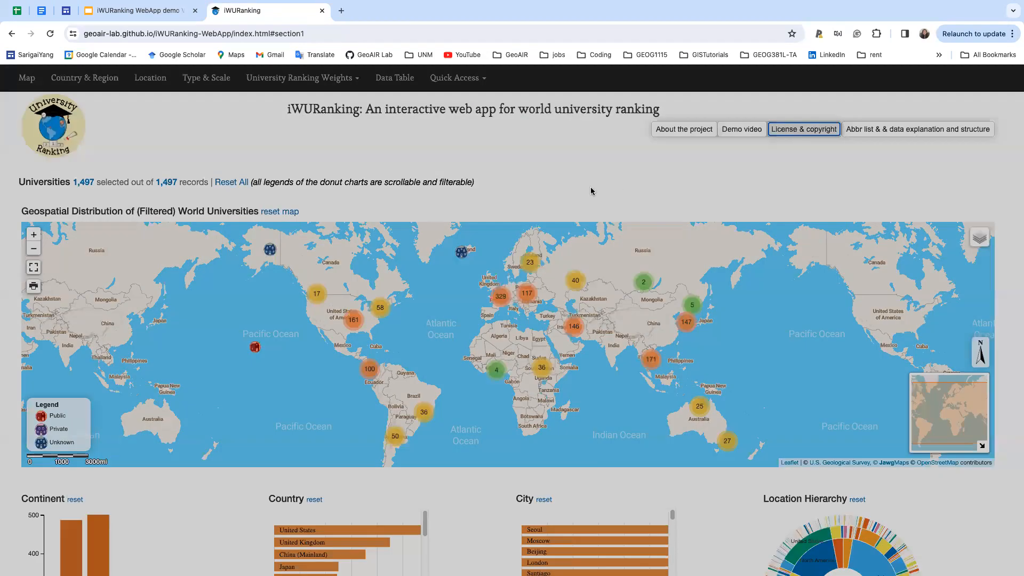
- Review the license and copyright notice, then open the data explanation and structure page
click(802, 129)
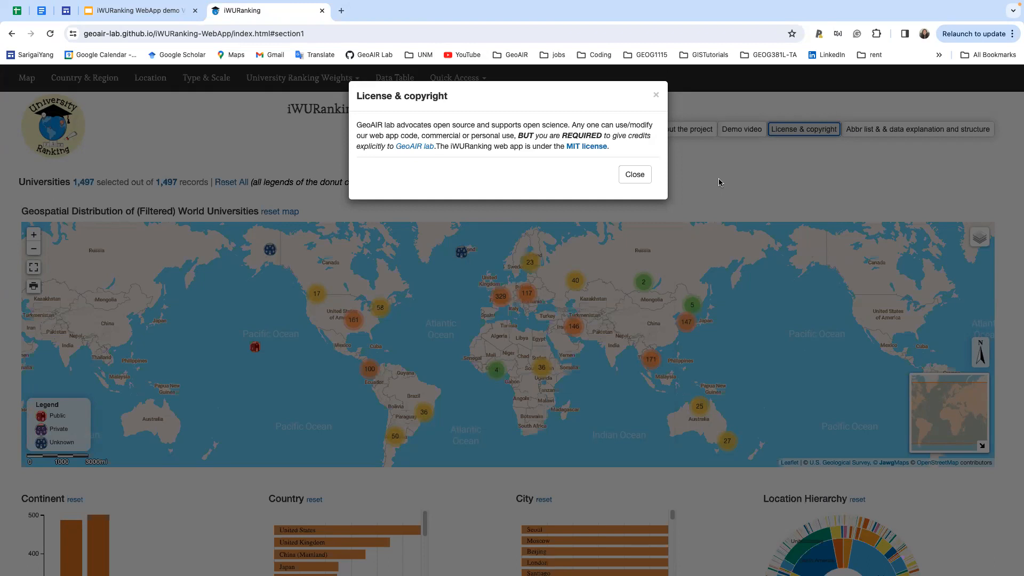
click(634, 174)
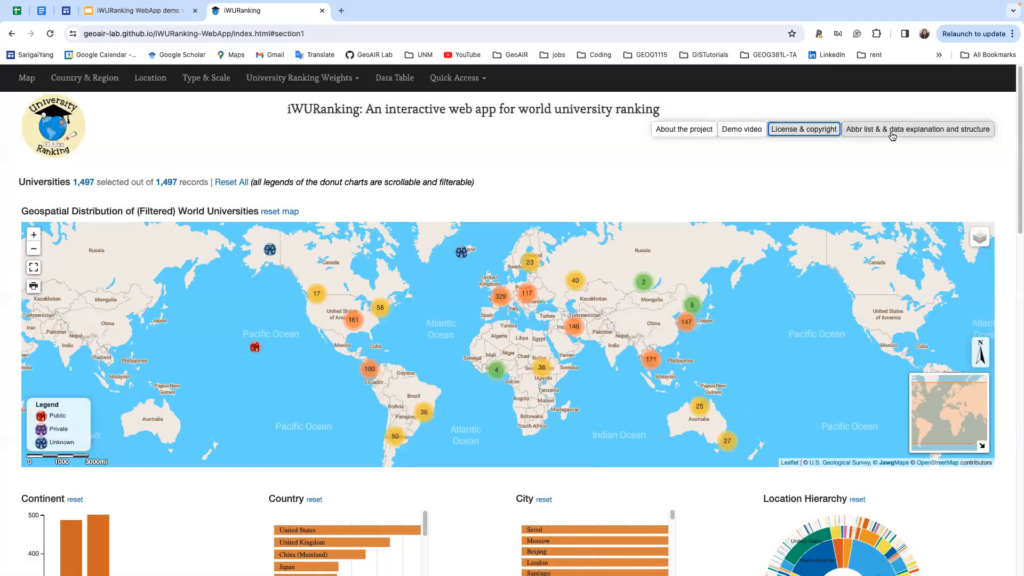
click(917, 129)
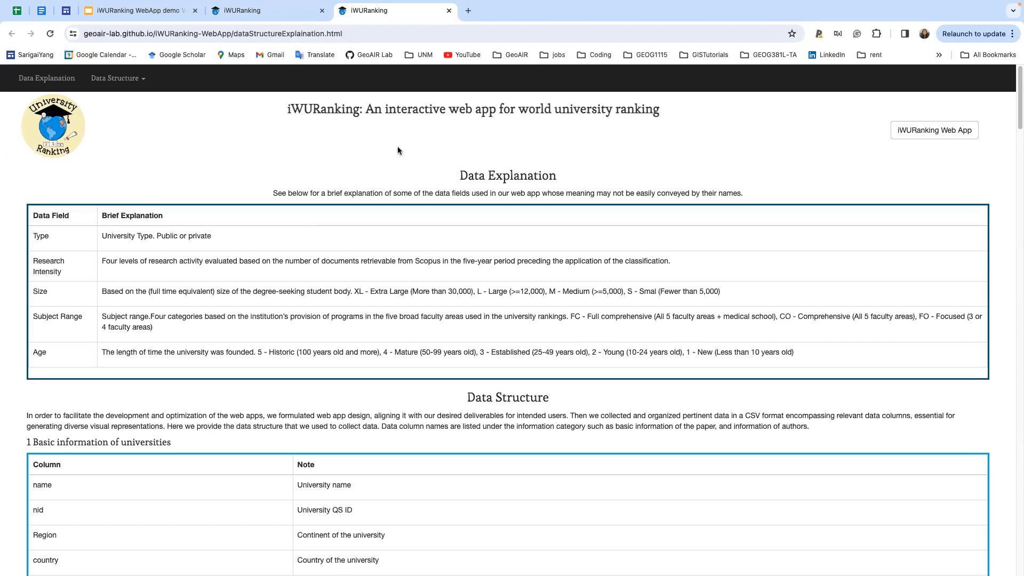
mouse_move(571, 406)
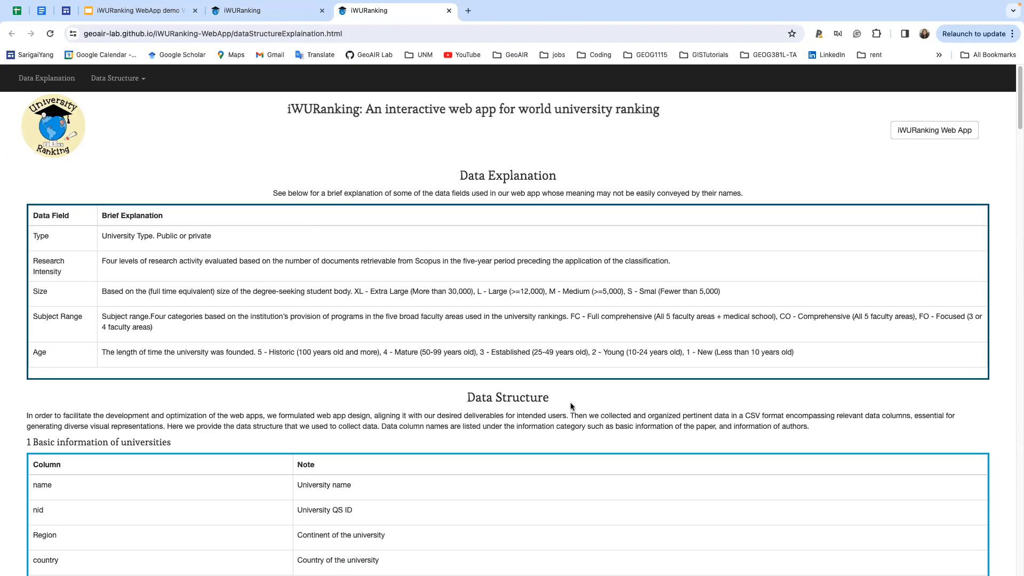
mouse_move(308, 326)
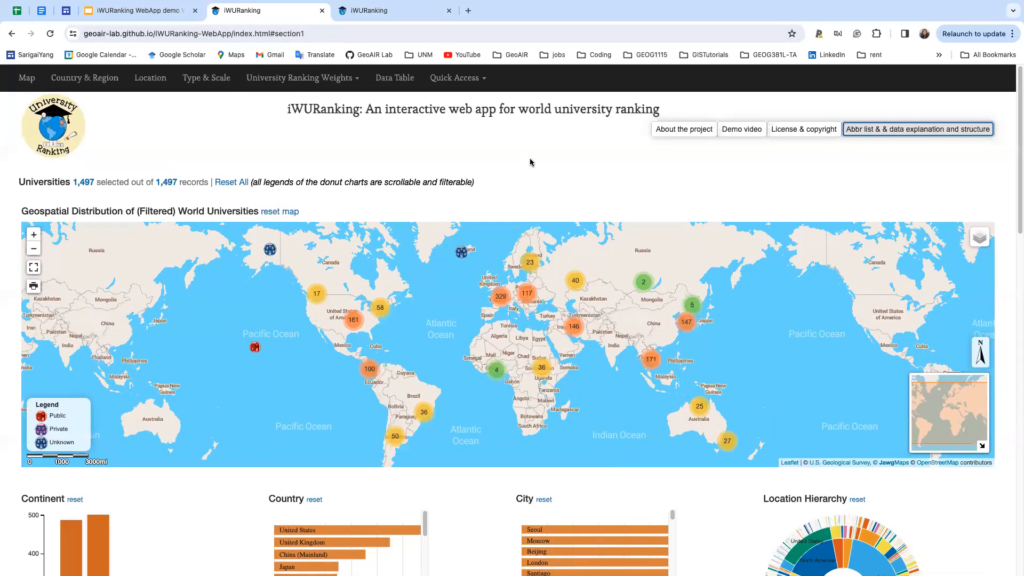
mouse_move(70, 180)
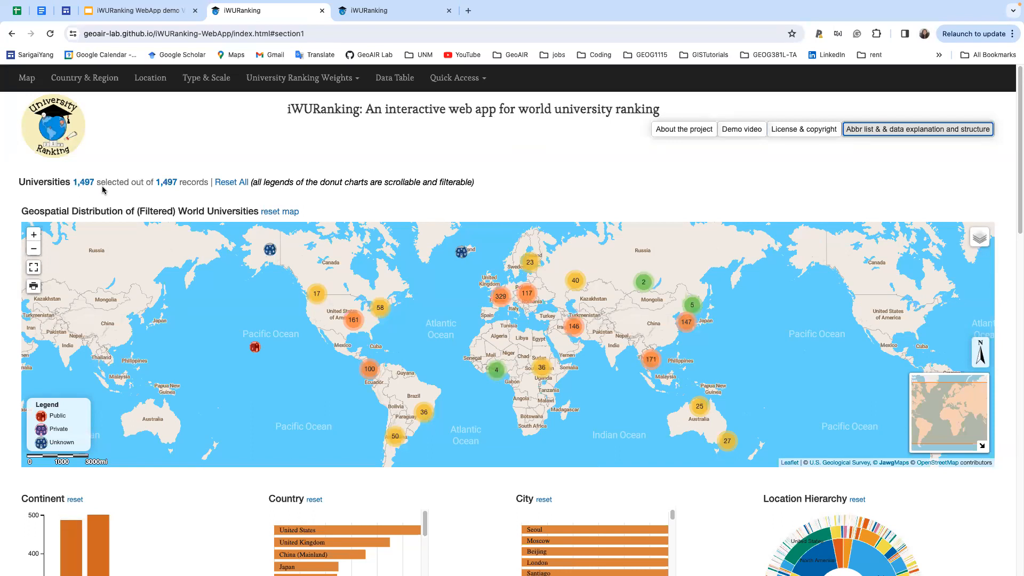
mouse_move(557, 193)
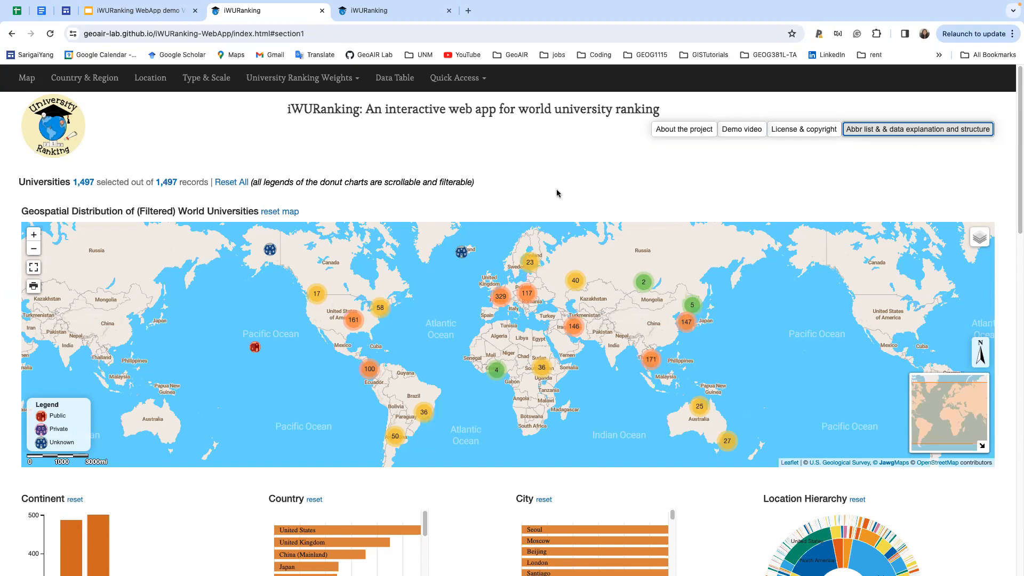
scroll(down, 3)
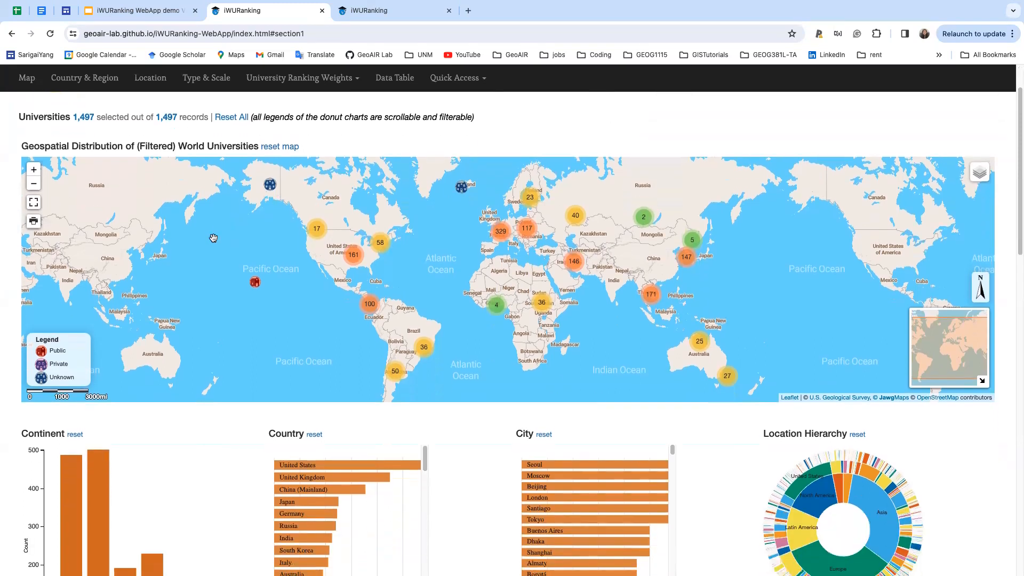
mouse_move(279, 295)
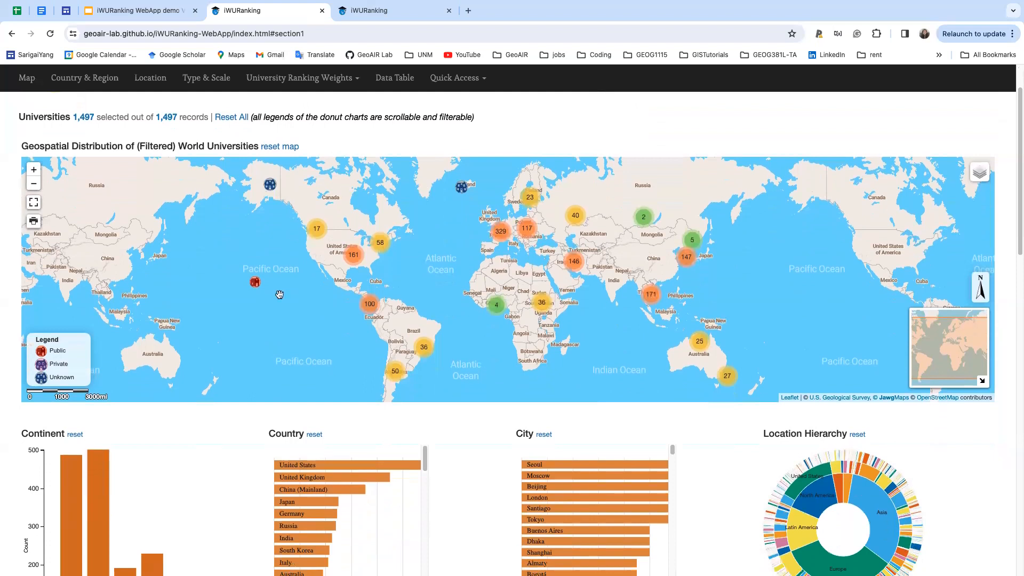
mouse_move(469, 453)
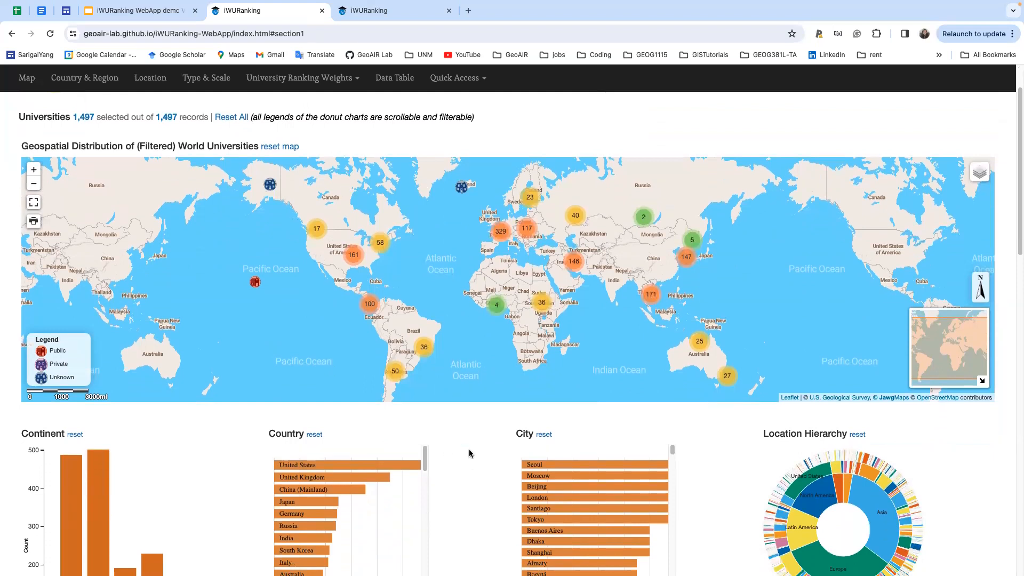
scroll(down, 3)
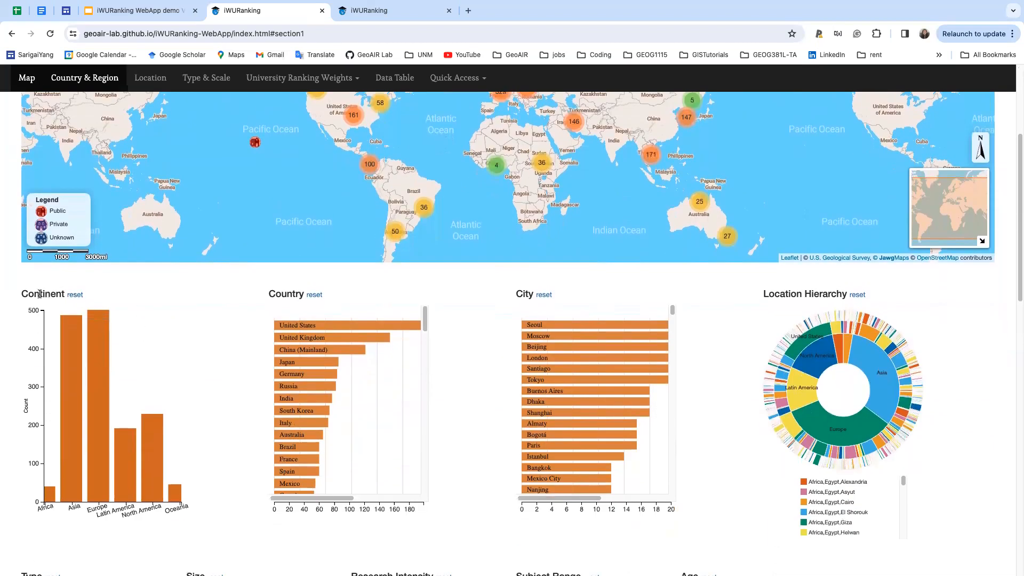
mouse_move(511, 300)
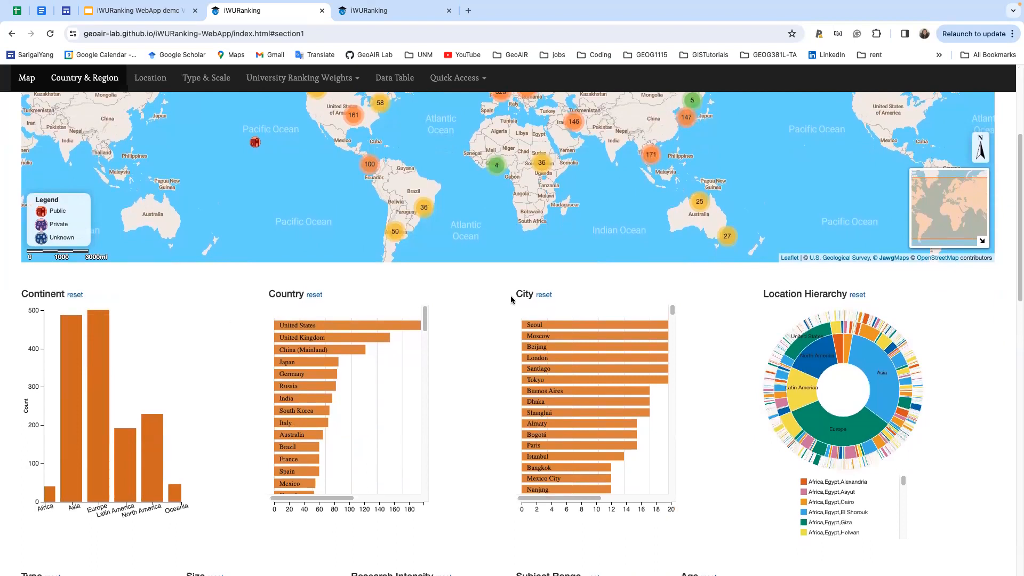
- Scroll down to the Type, Size, Research Intensity, Subject Range and Age donut charts
scroll(down, 3)
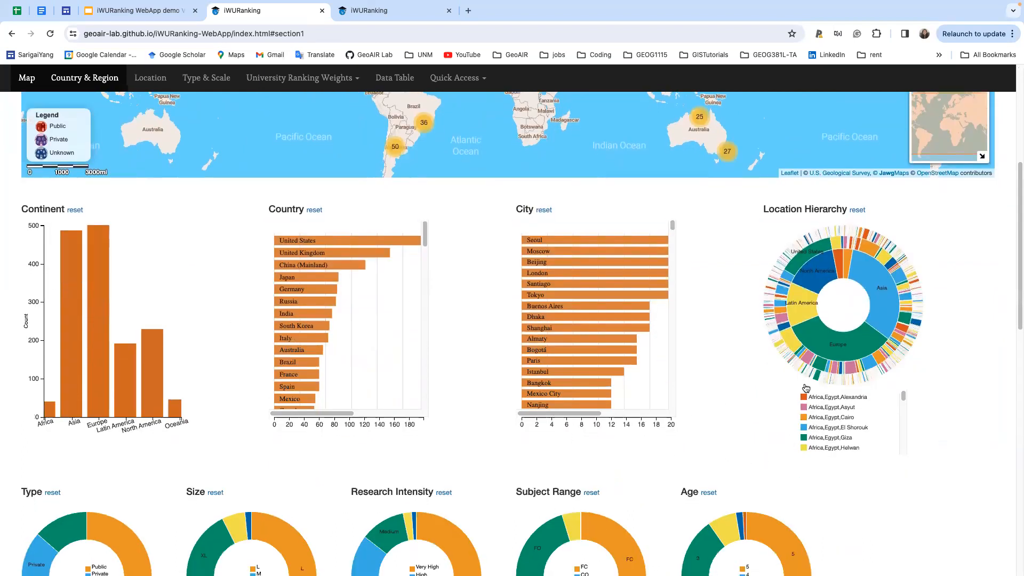
mouse_move(918, 495)
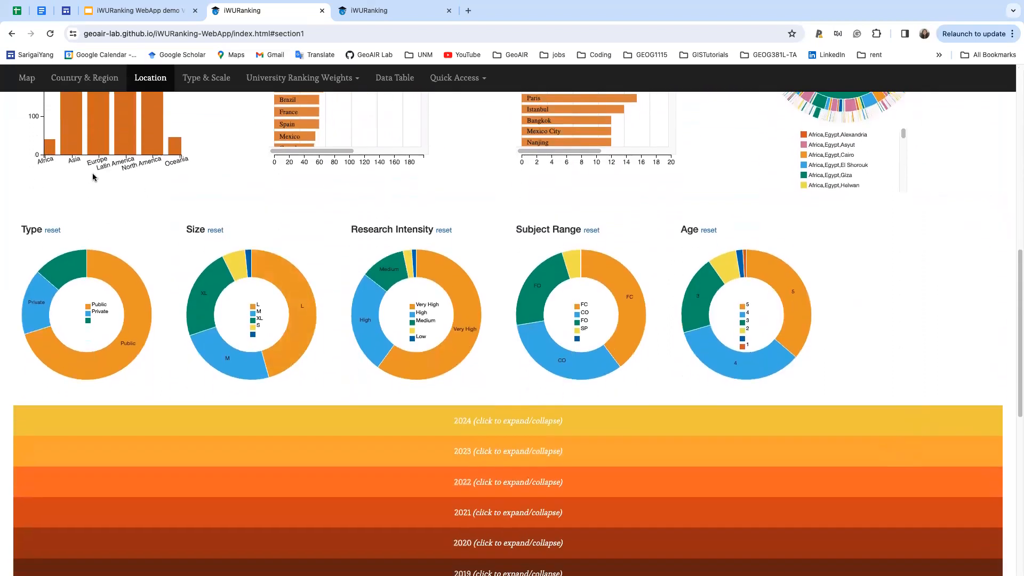
mouse_move(376, 229)
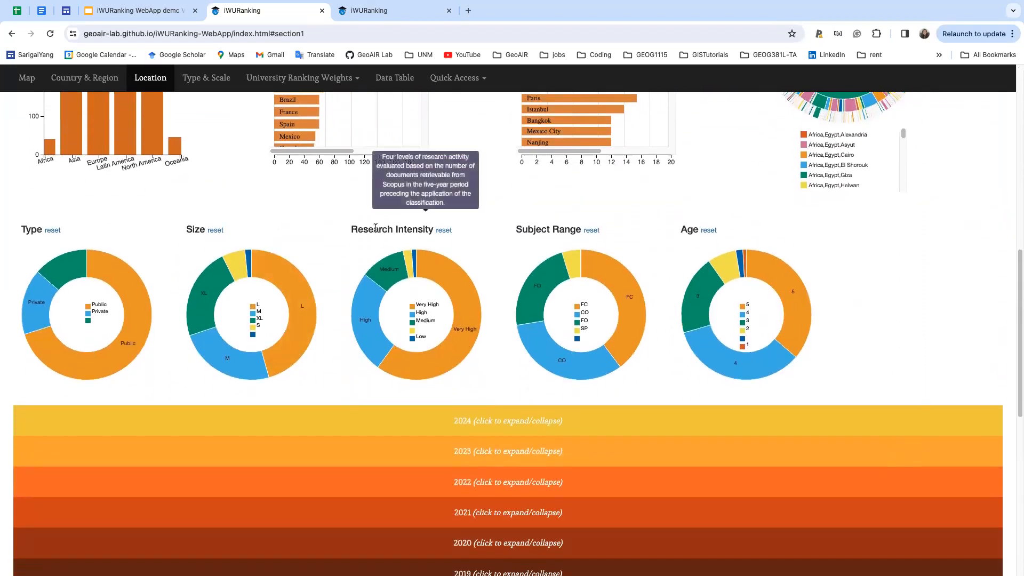
mouse_move(688, 229)
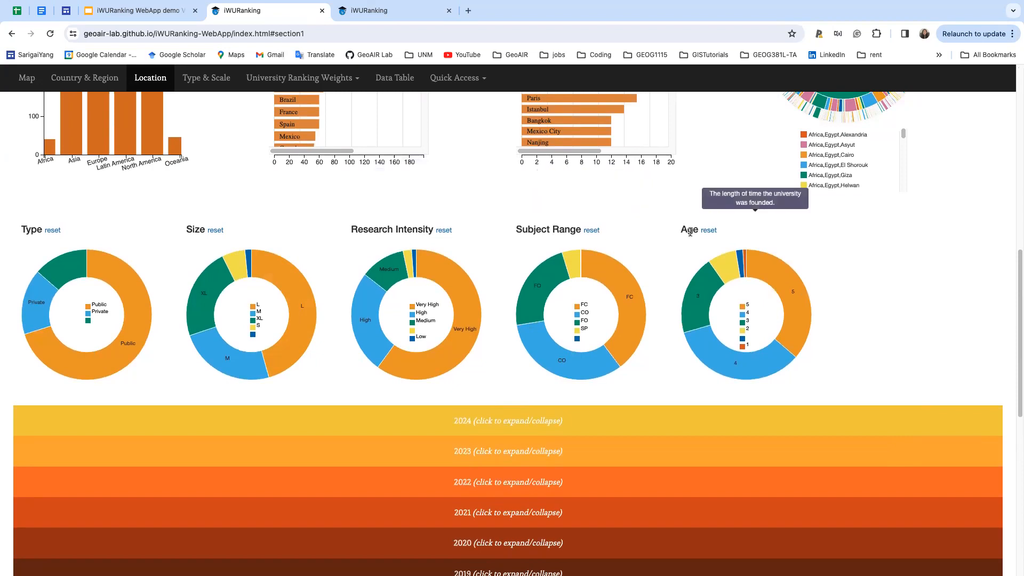
mouse_move(549, 230)
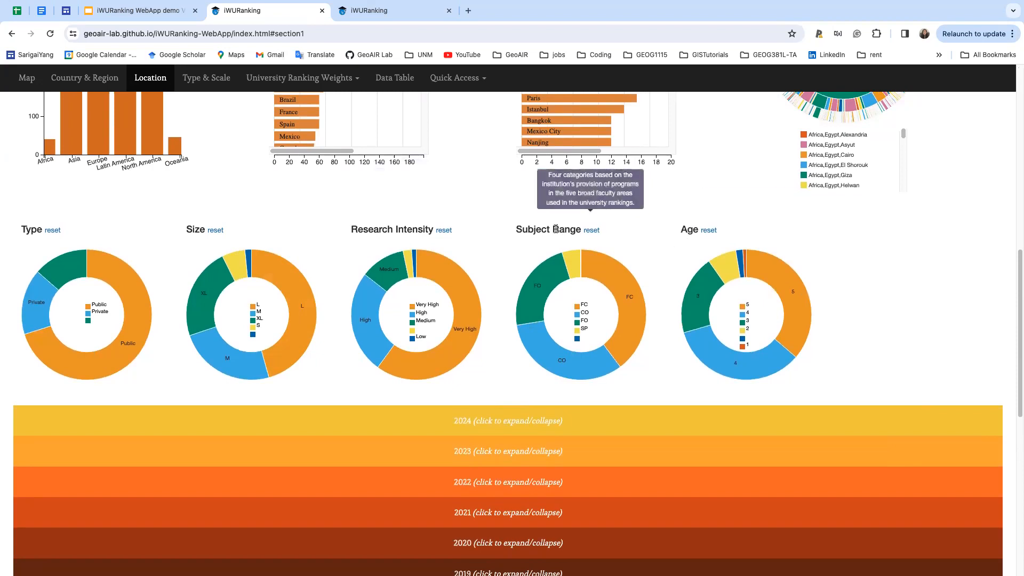
mouse_move(391, 229)
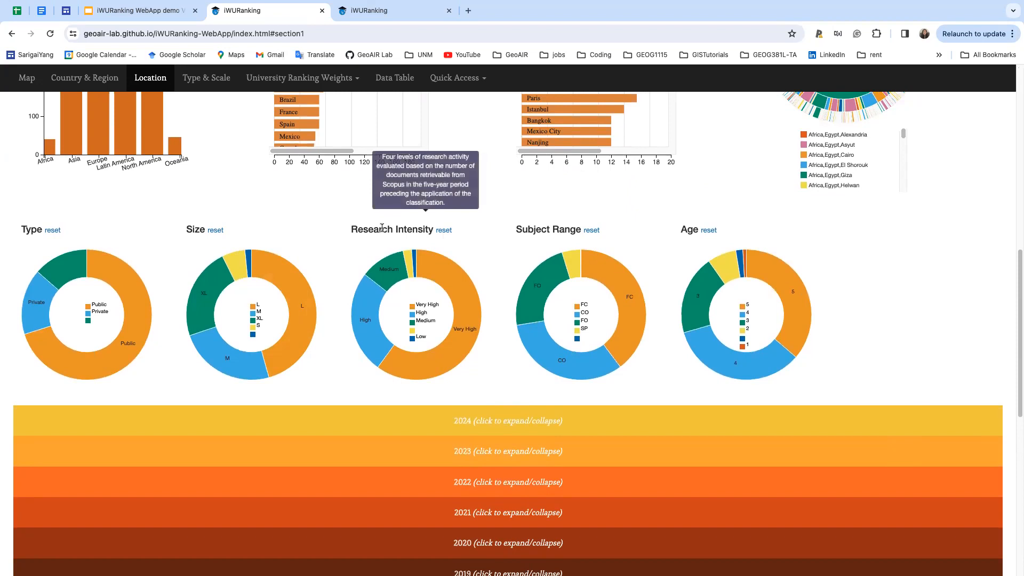
mouse_move(563, 227)
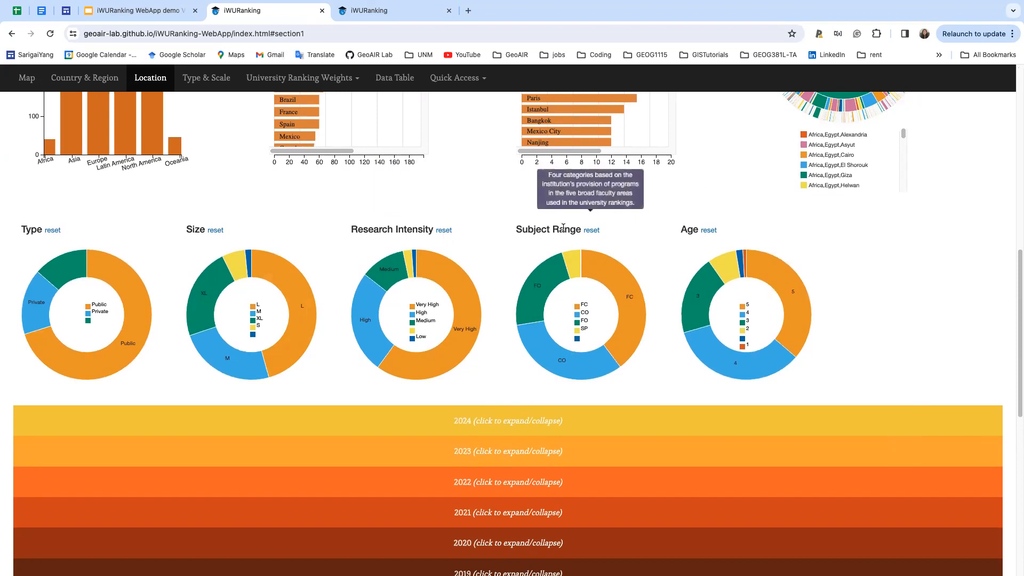
mouse_move(606, 231)
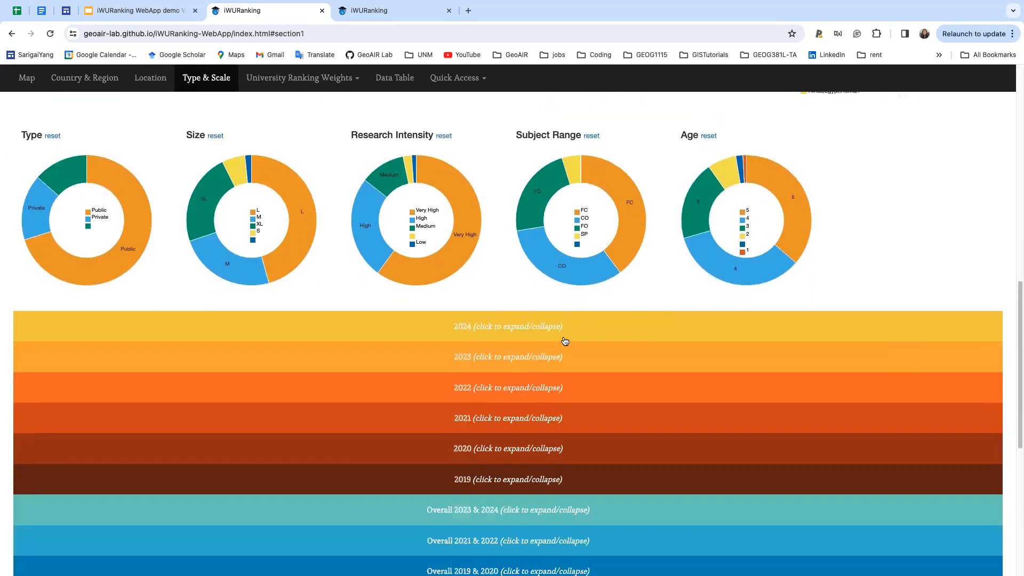
- Scroll down and expand the 2024 section to show its ranking indicator histograms
scroll(down, 3)
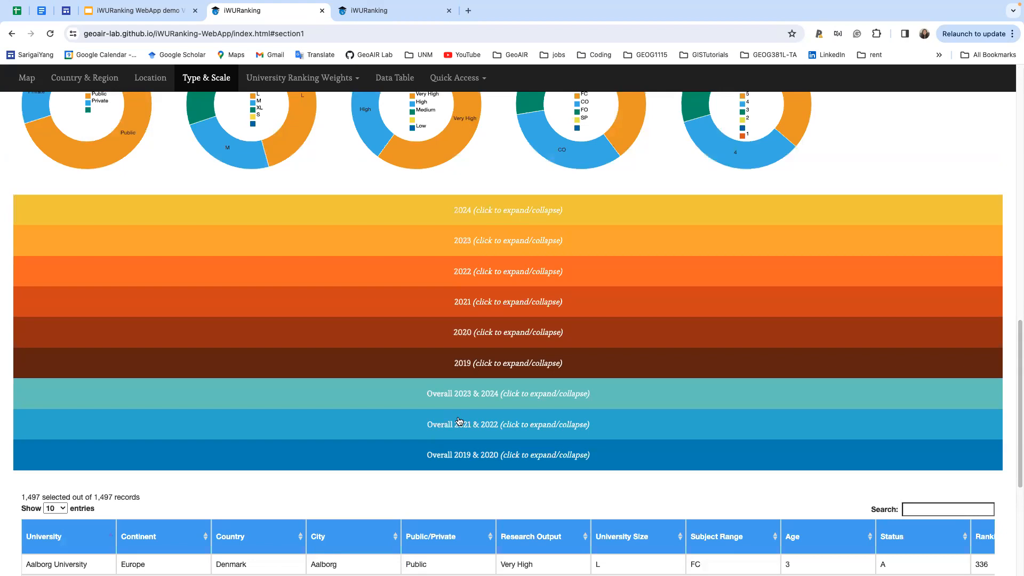
click(508, 210)
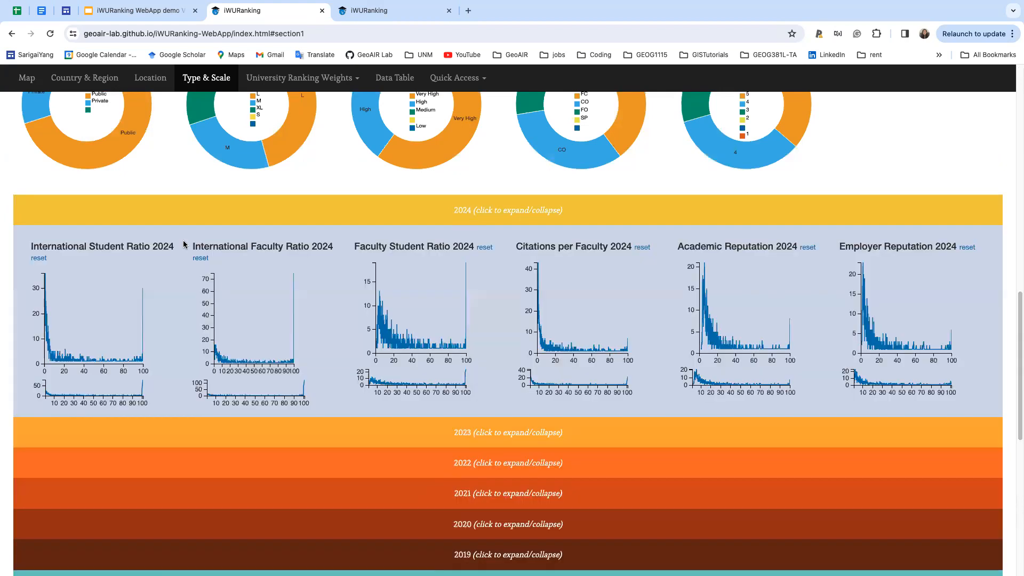
mouse_move(157, 187)
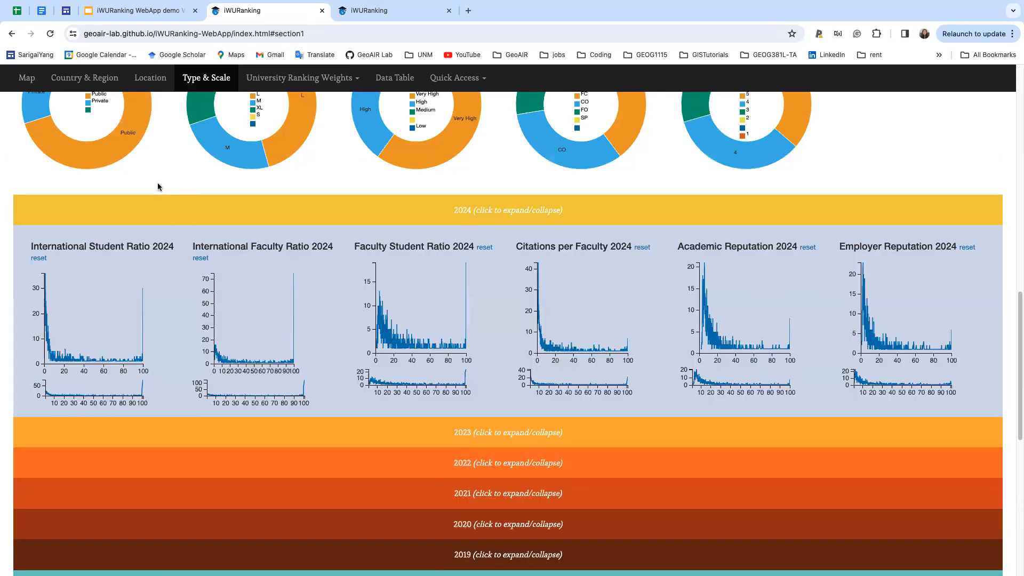
mouse_move(210, 355)
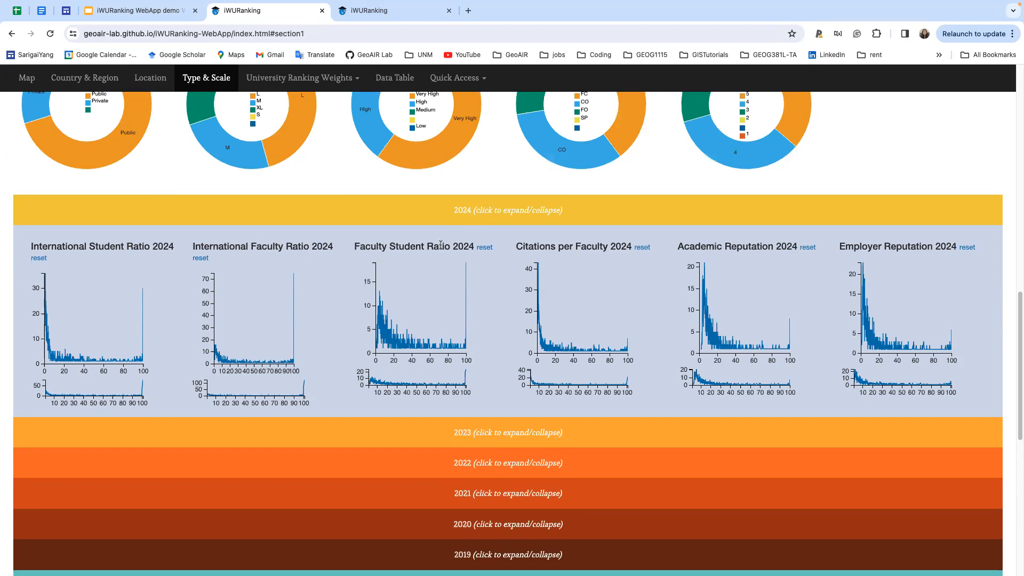
mouse_move(584, 247)
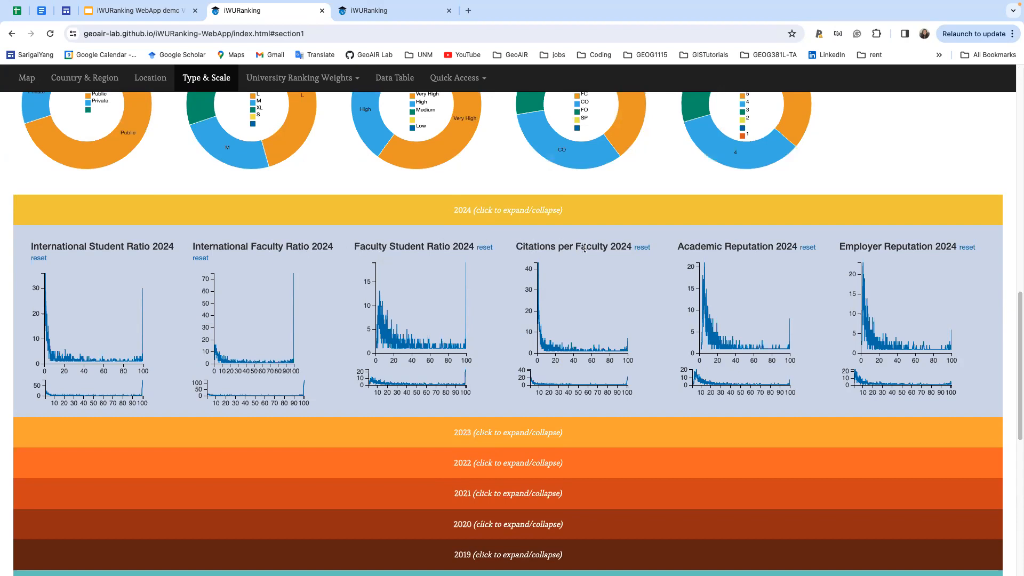
mouse_move(765, 242)
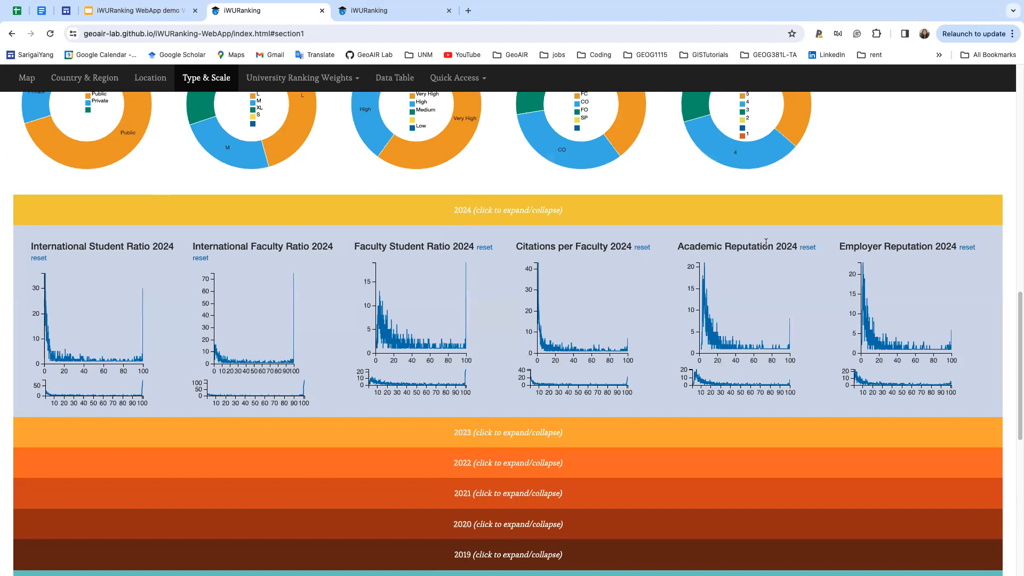
mouse_move(503, 212)
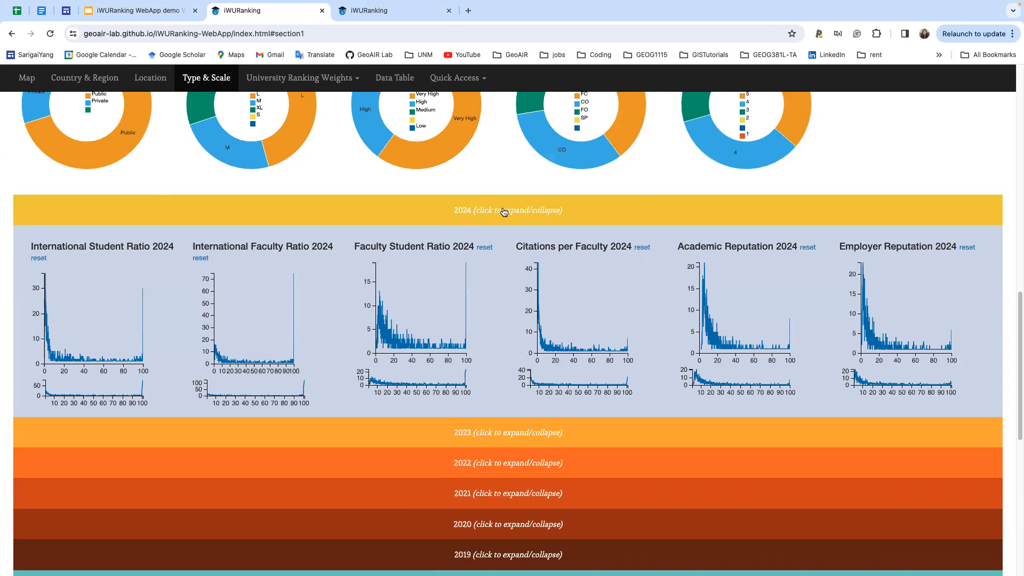
- Collapse the 2024 and Overall 2023 & 2024 sections to reveal the 1,497-record data table
click(508, 210)
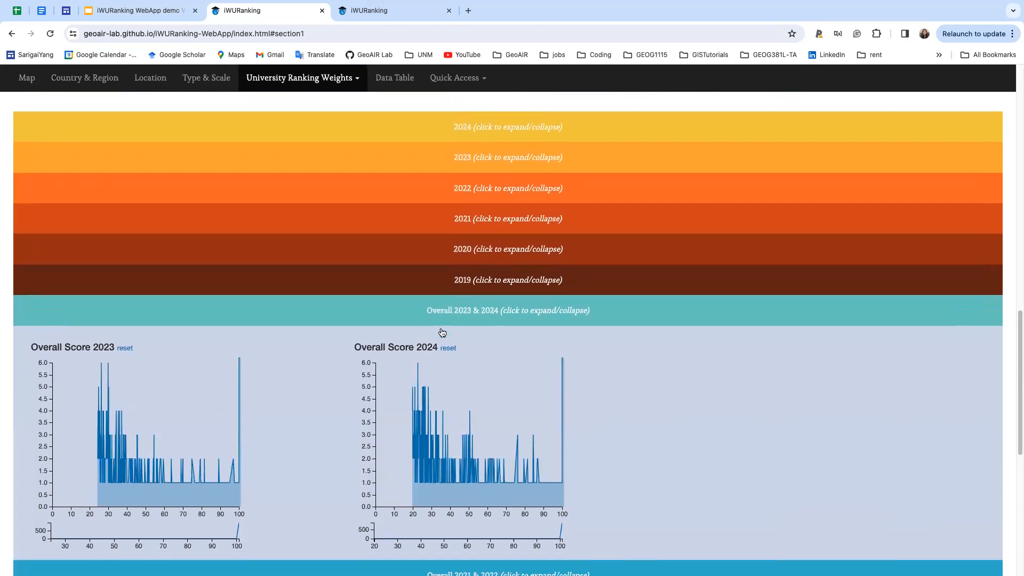
click(507, 310)
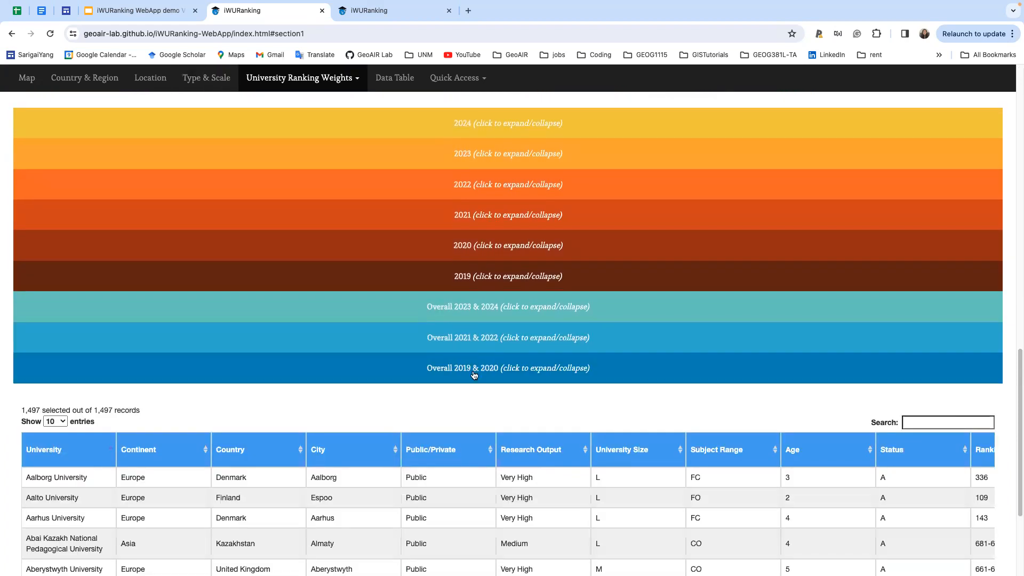
mouse_move(455, 417)
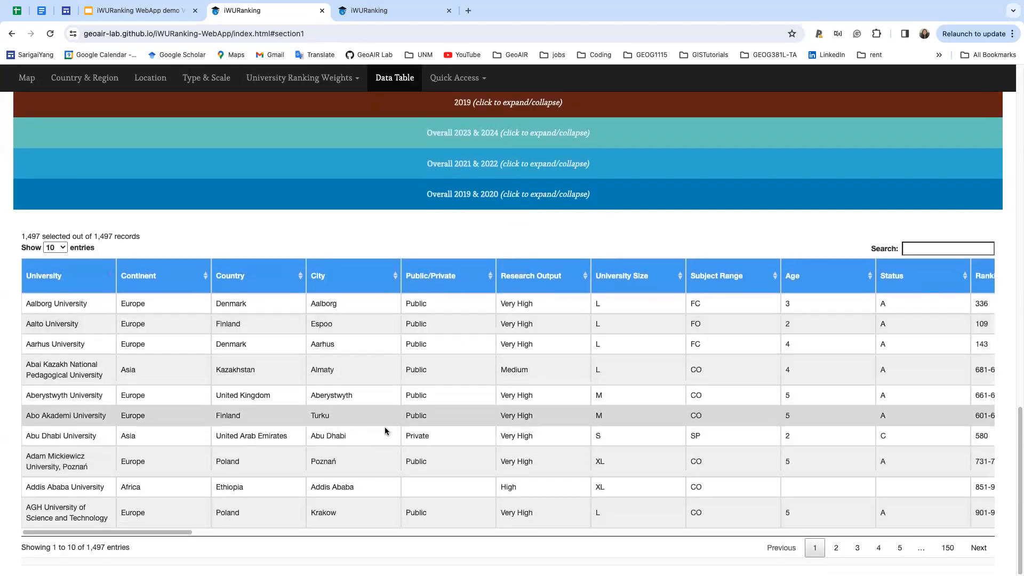
mouse_move(463, 556)
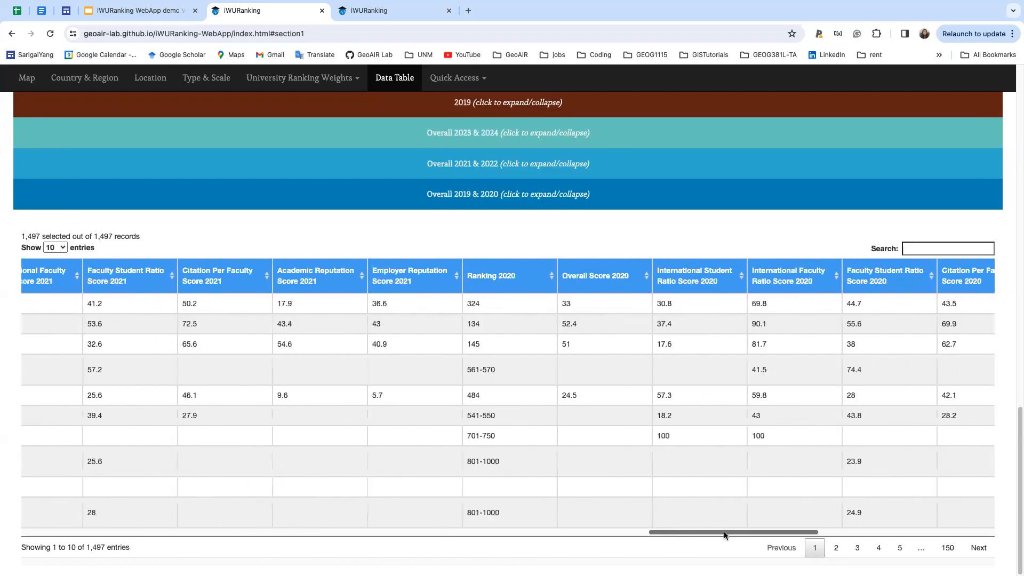
scroll(right, 3)
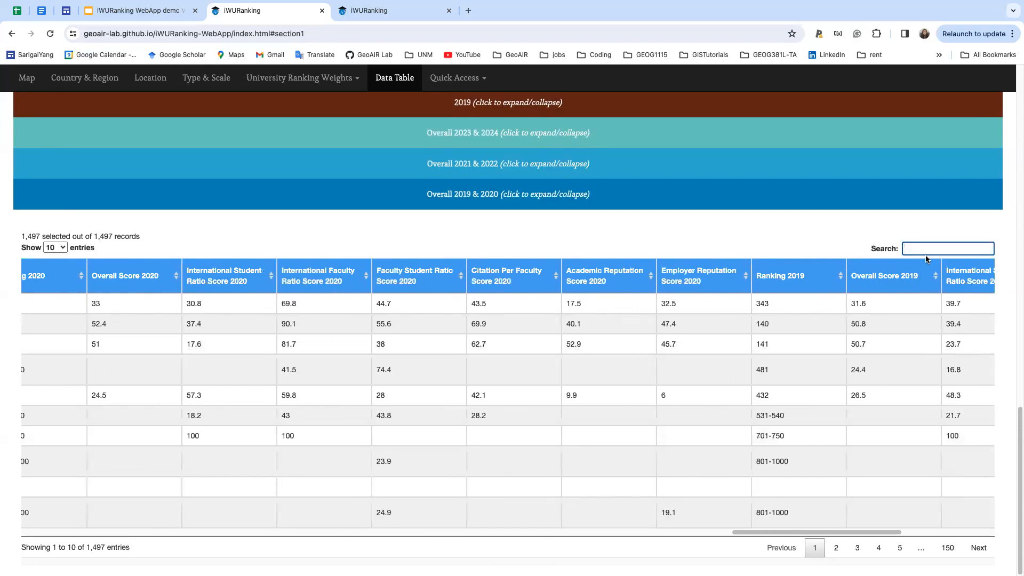
mouse_move(736, 243)
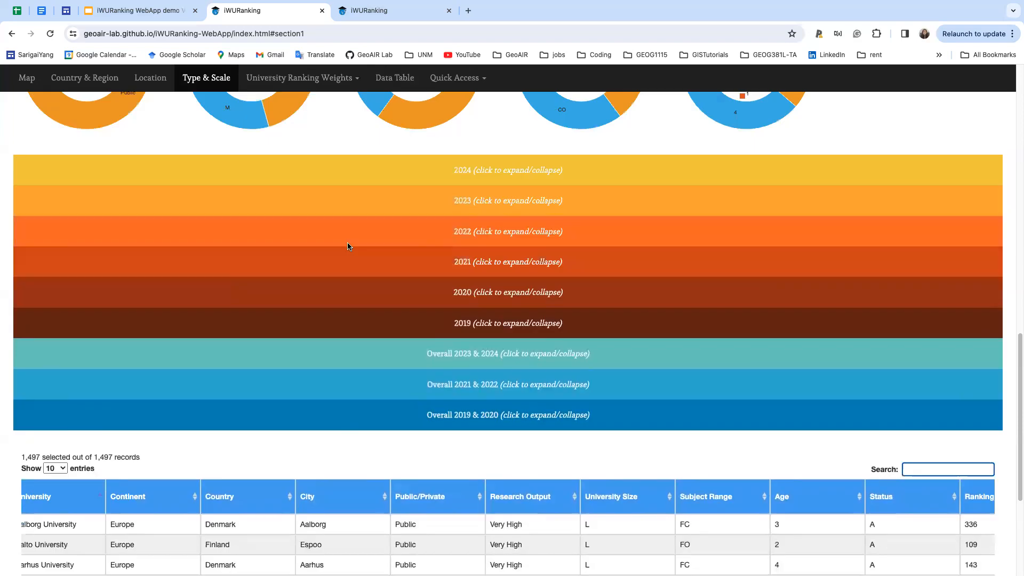
- Scroll up to the world map, down through the dashboard charts, and back up
scroll(up, 3)
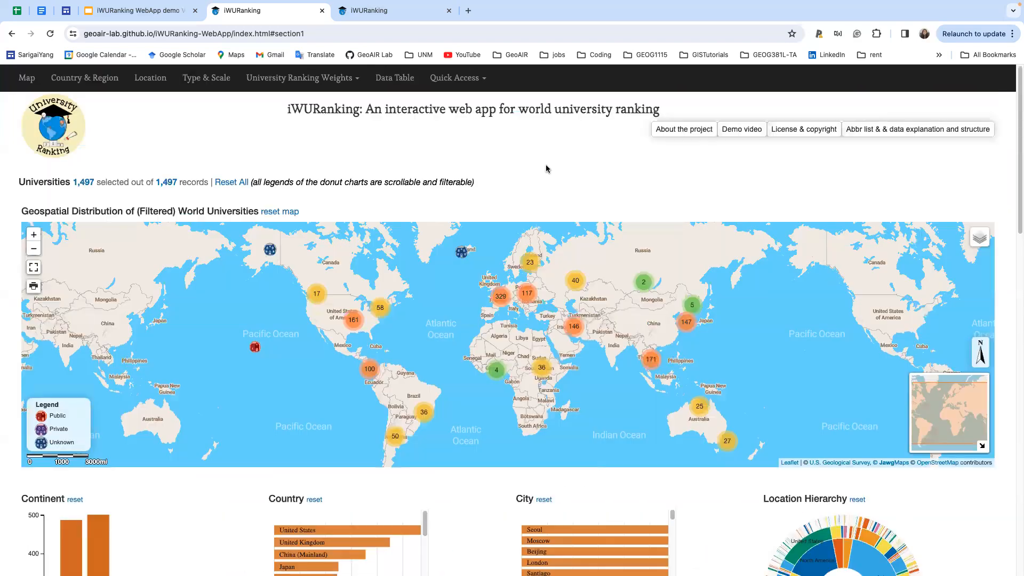
scroll(down, 3)
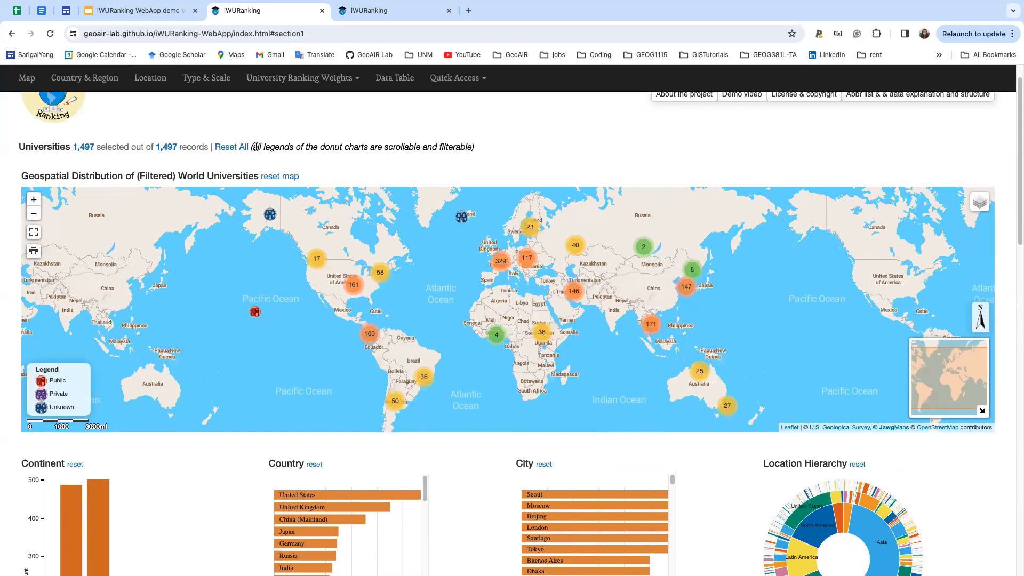
mouse_move(520, 156)
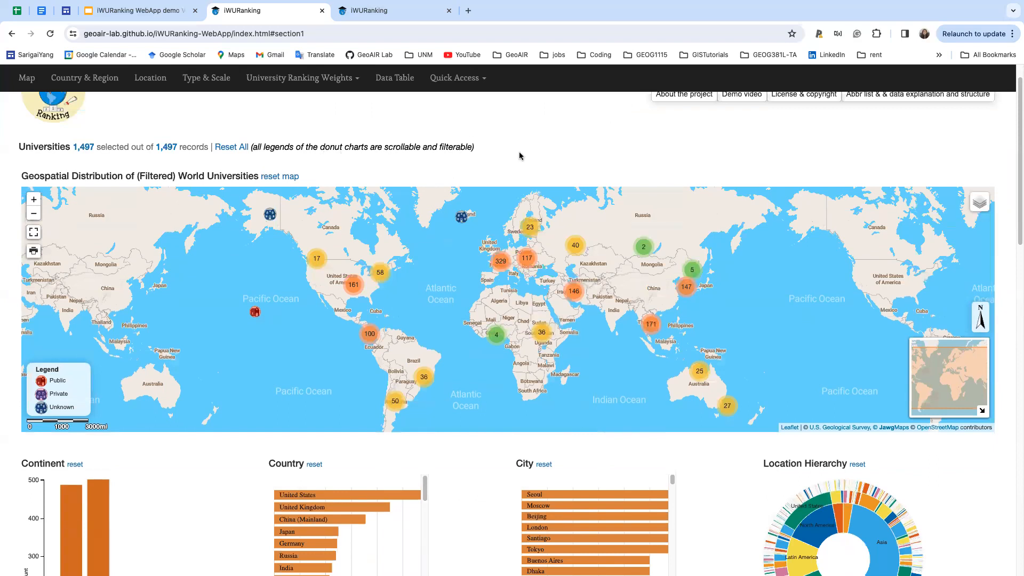
scroll(down, 3)
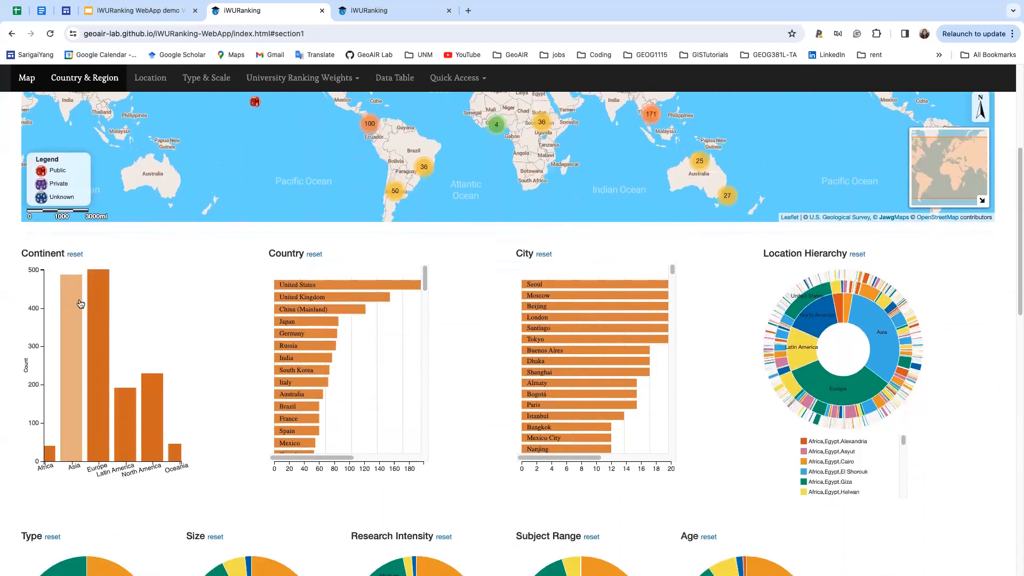
mouse_move(664, 464)
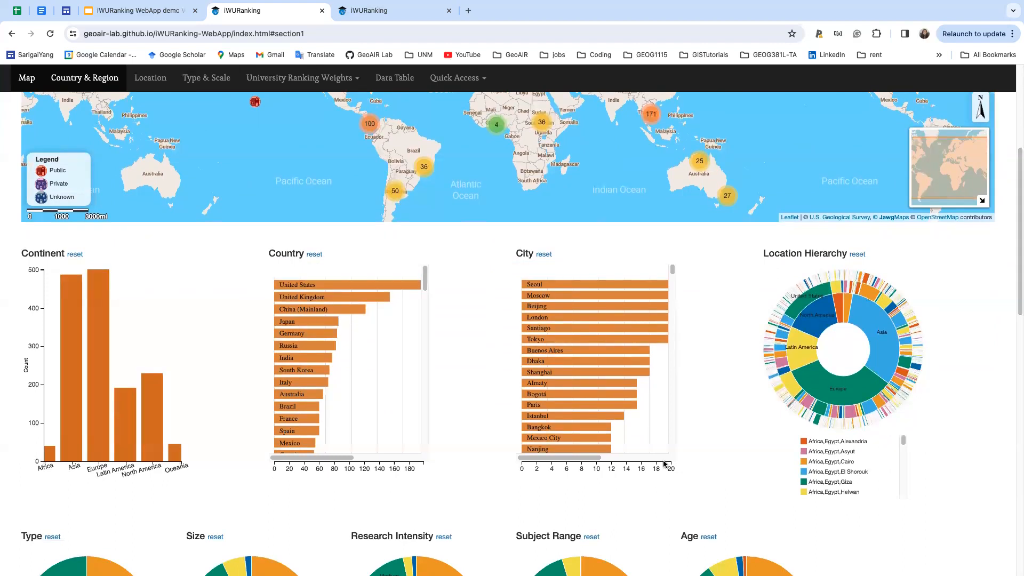
scroll(down, 3)
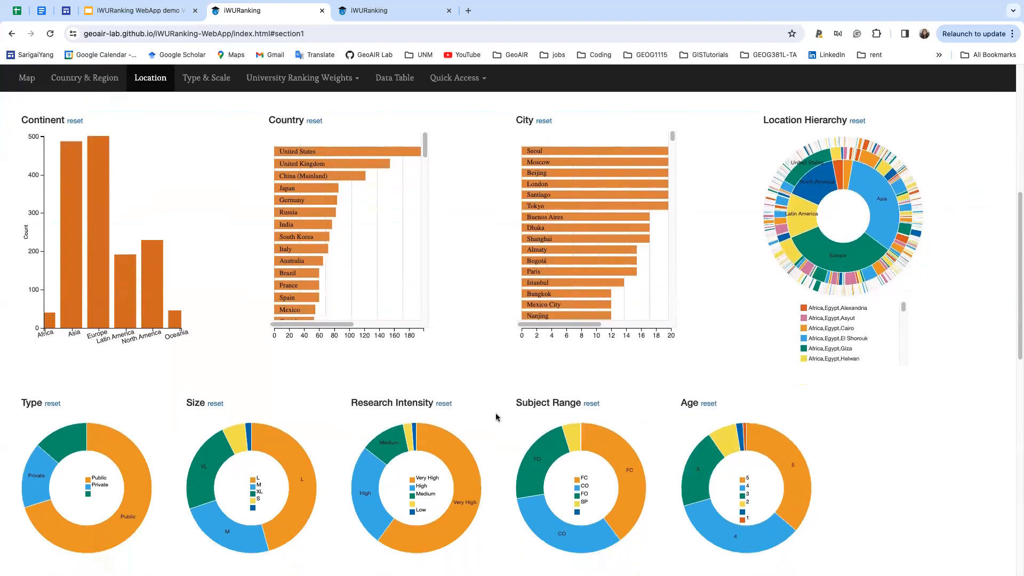
scroll(down, 3)
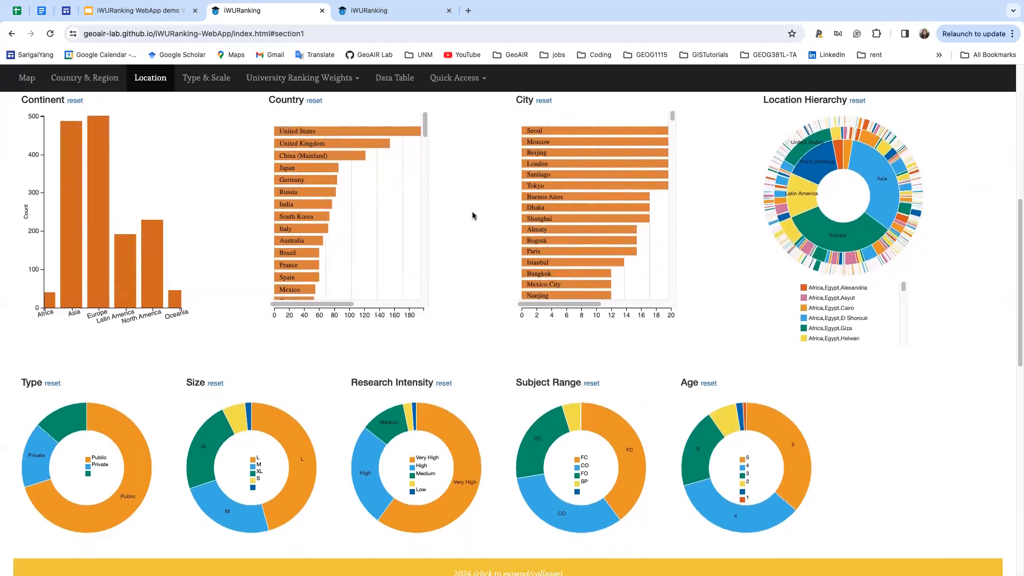
scroll(down, 3)
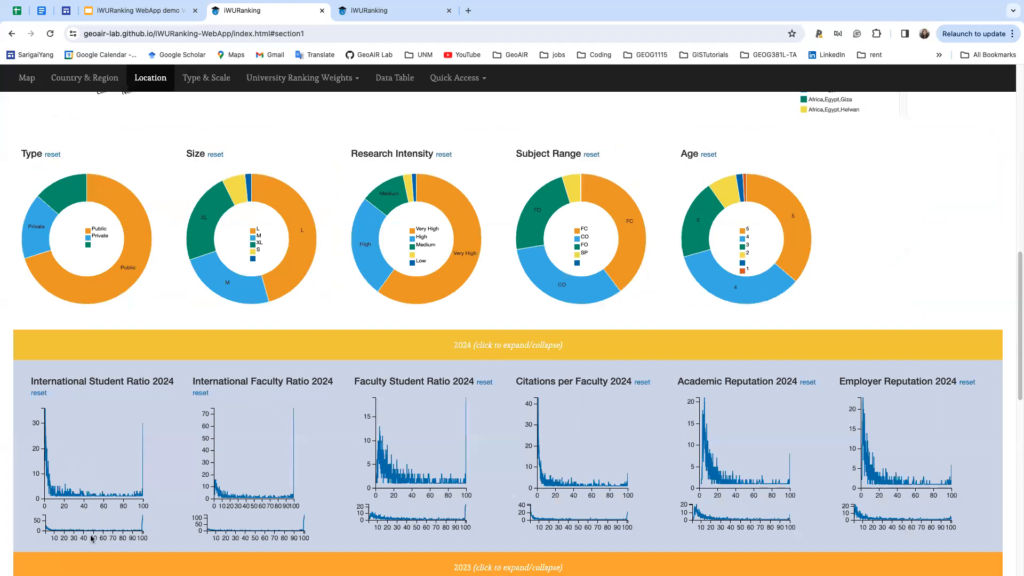
mouse_move(79, 534)
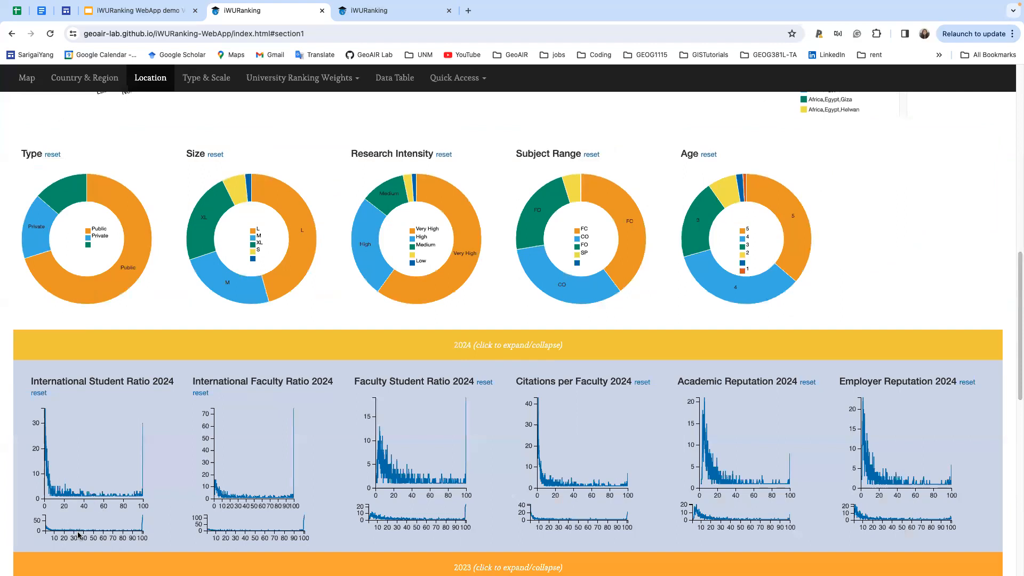
mouse_move(81, 525)
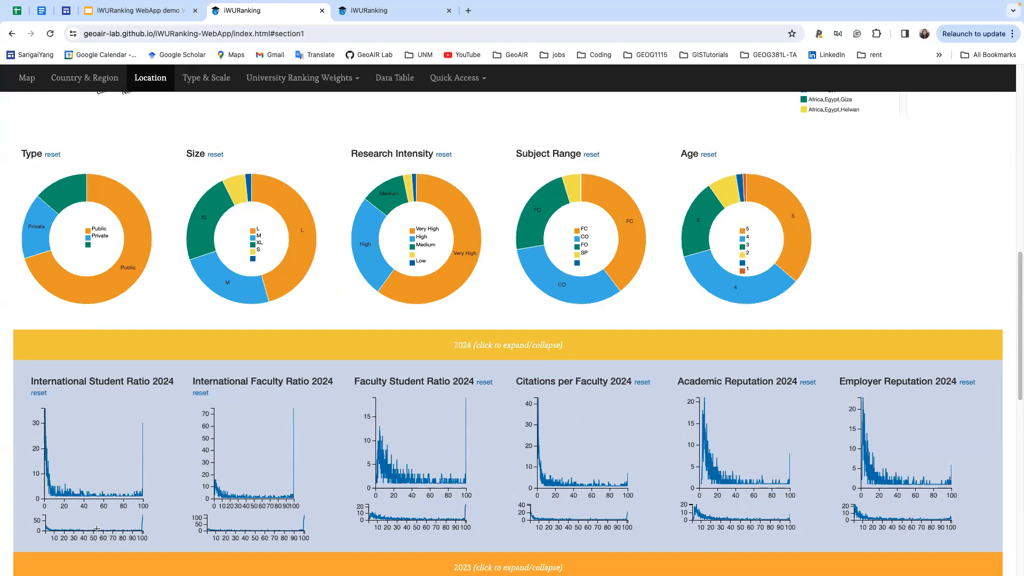
mouse_move(160, 302)
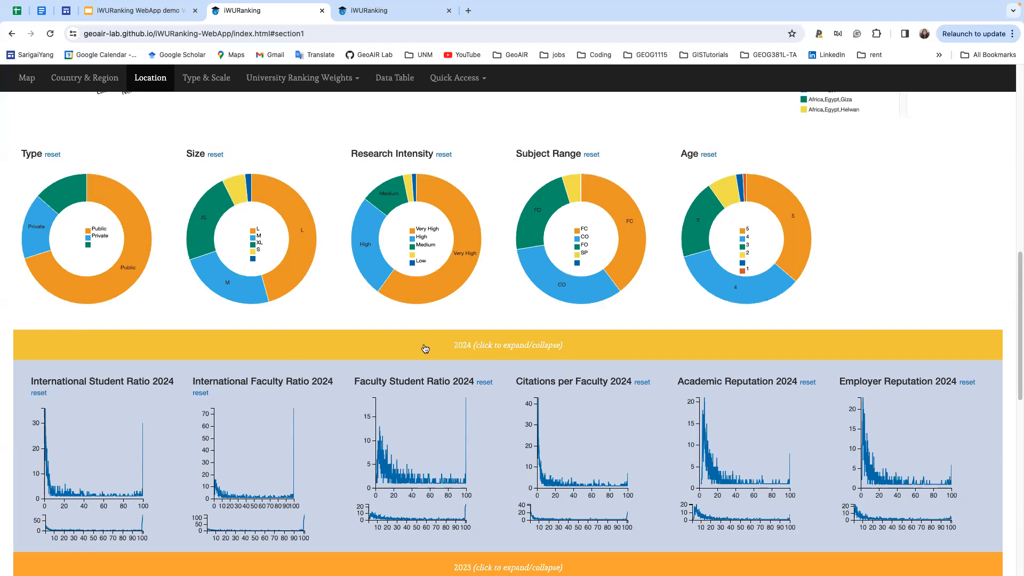
scroll(up, 3)
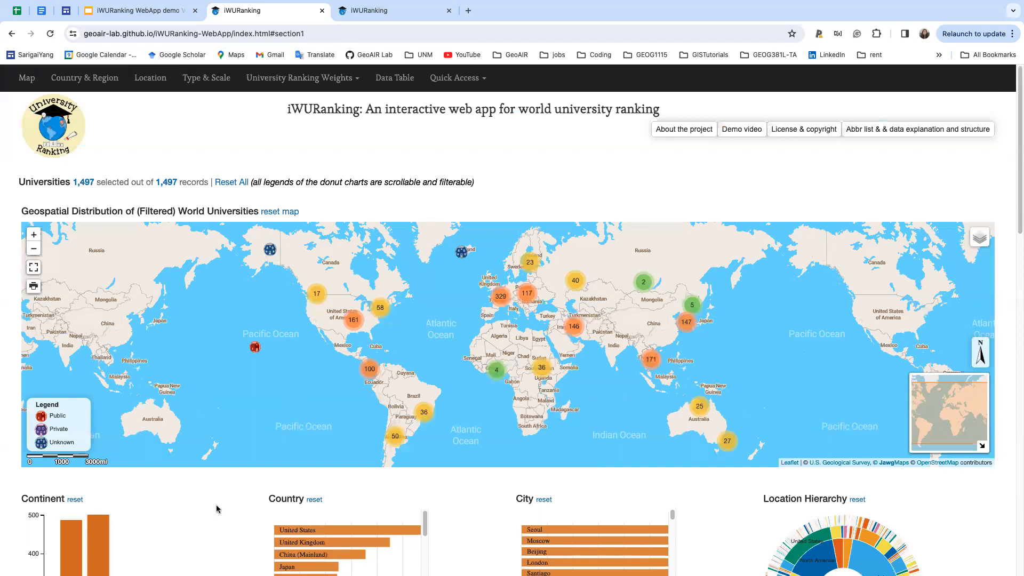
- Scroll through the dashboard around the Country chart and the filtered United States data table
scroll(down, 3)
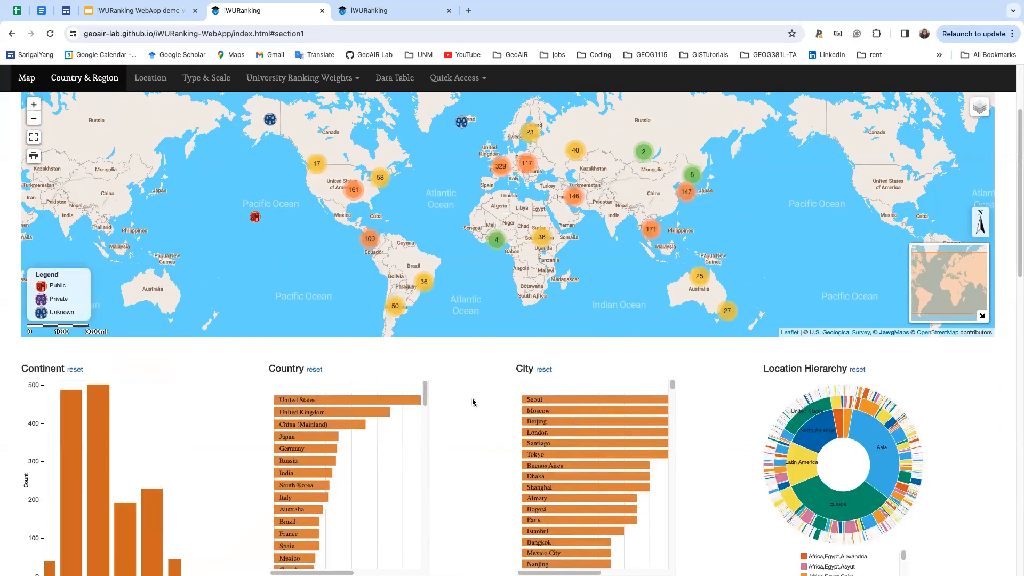
scroll(down, 3)
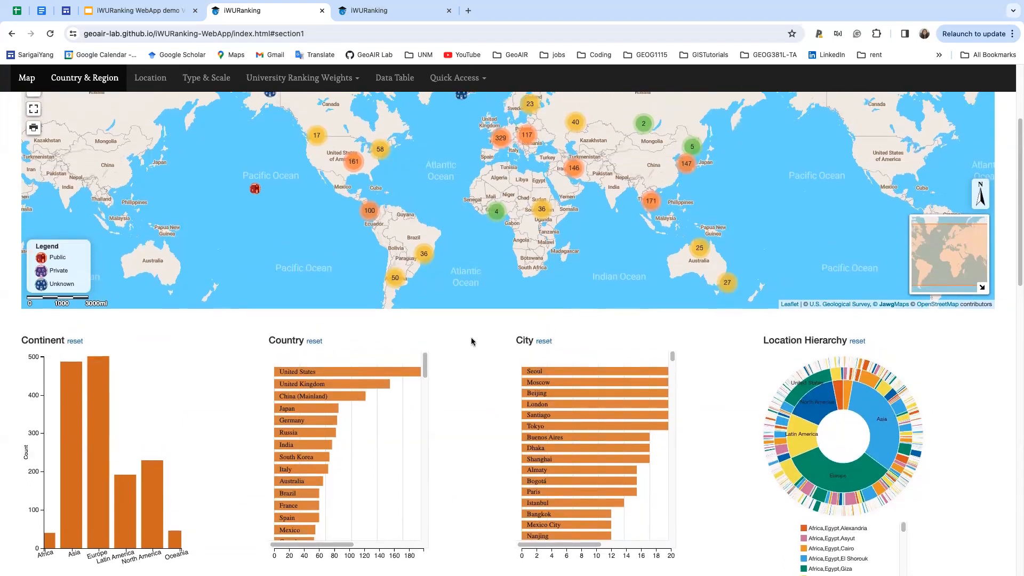
mouse_move(307, 375)
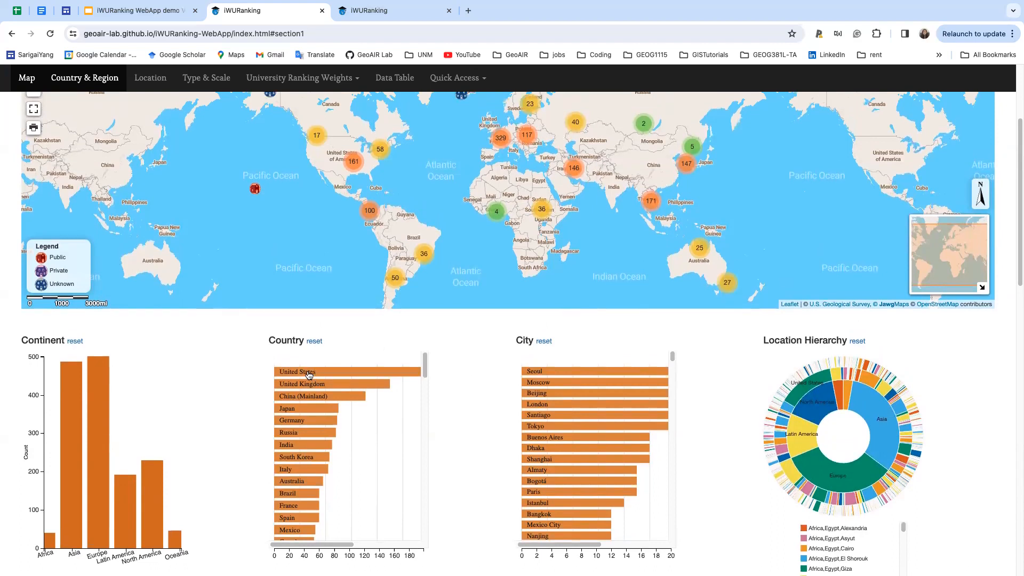
mouse_move(307, 374)
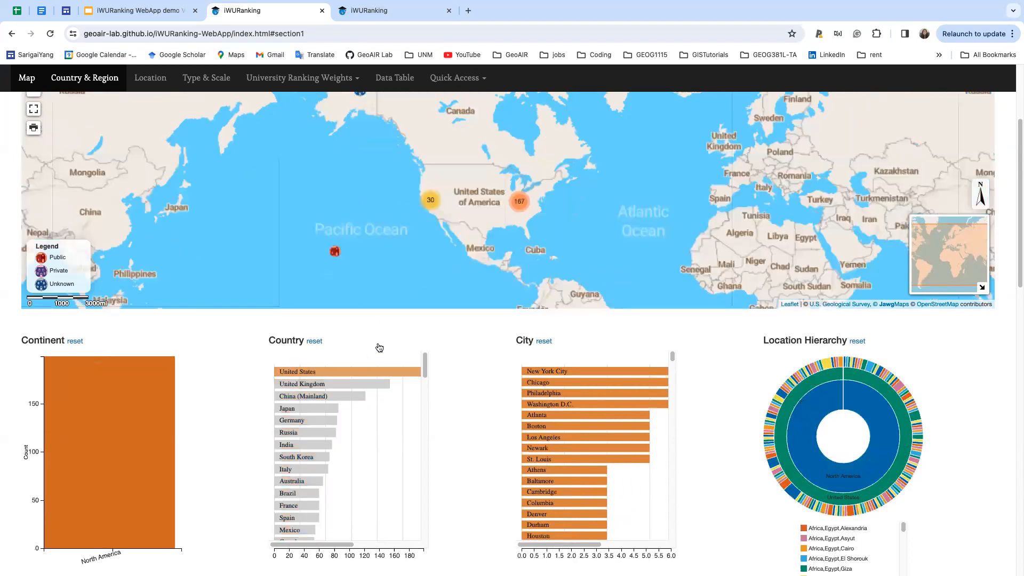
scroll(up, 3)
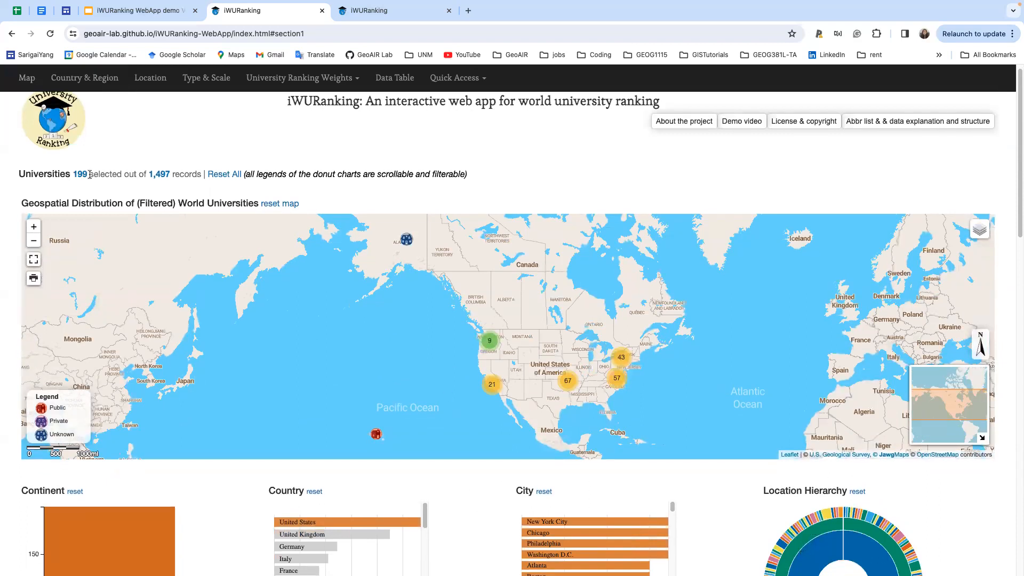
mouse_move(474, 507)
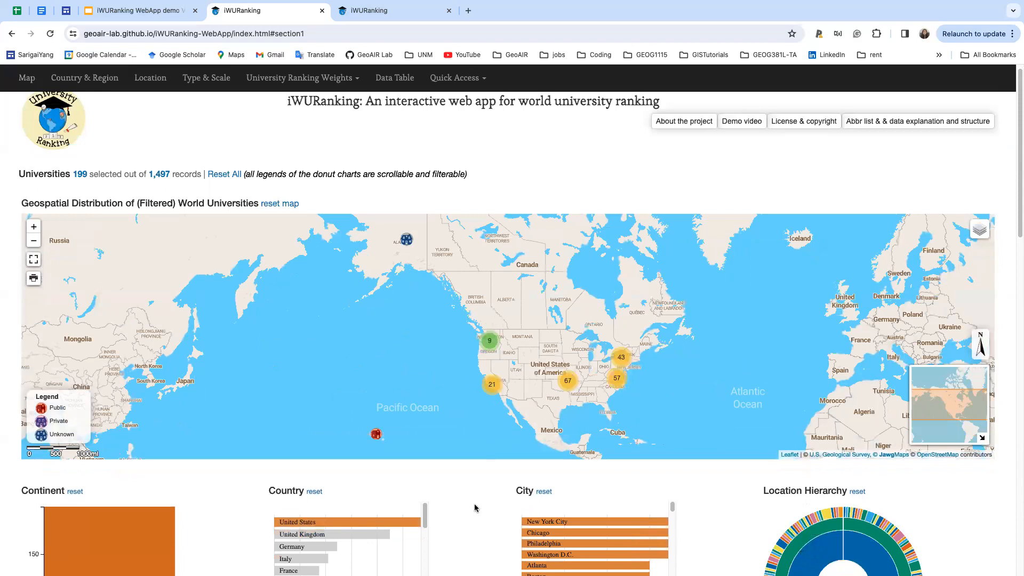
scroll(down, 3)
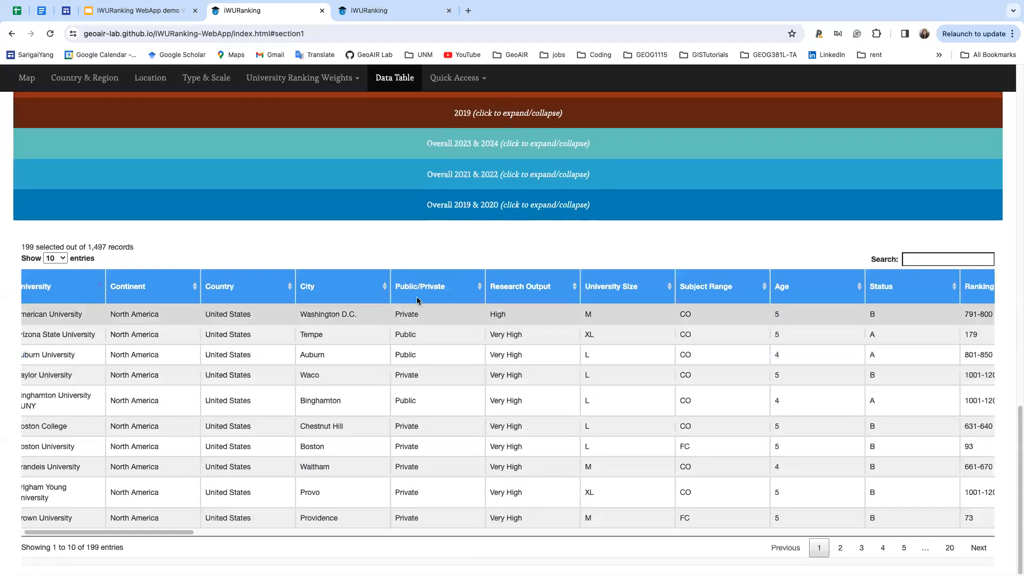
- Return to the Country & Region charts and scroll up to the Country chart
click(84, 77)
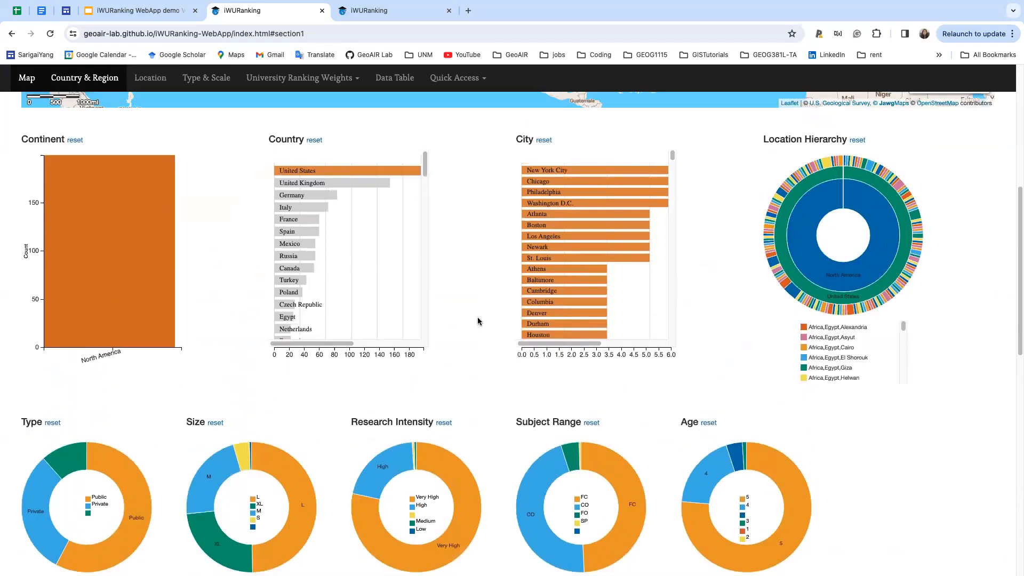
scroll(up, 3)
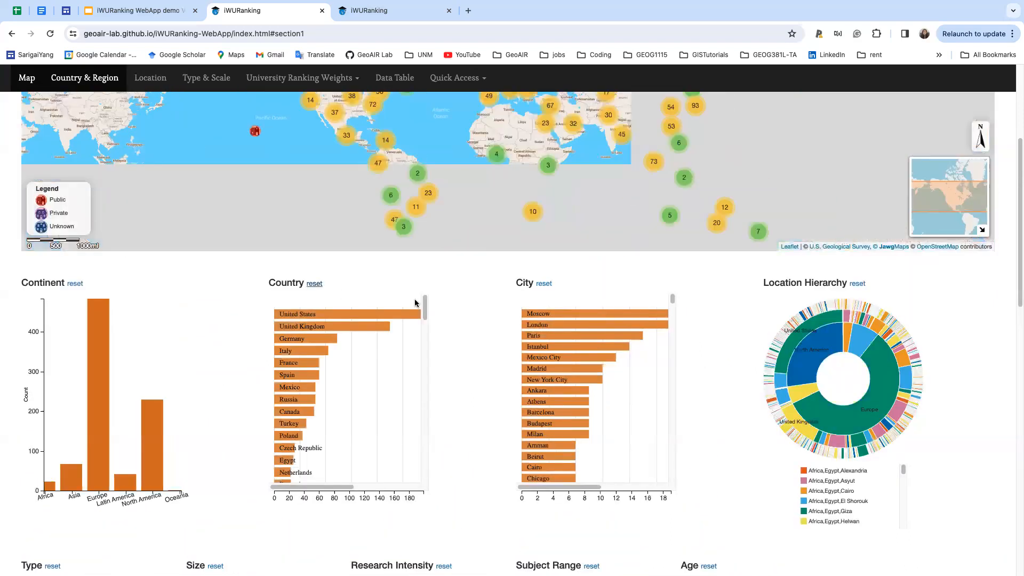
mouse_move(486, 380)
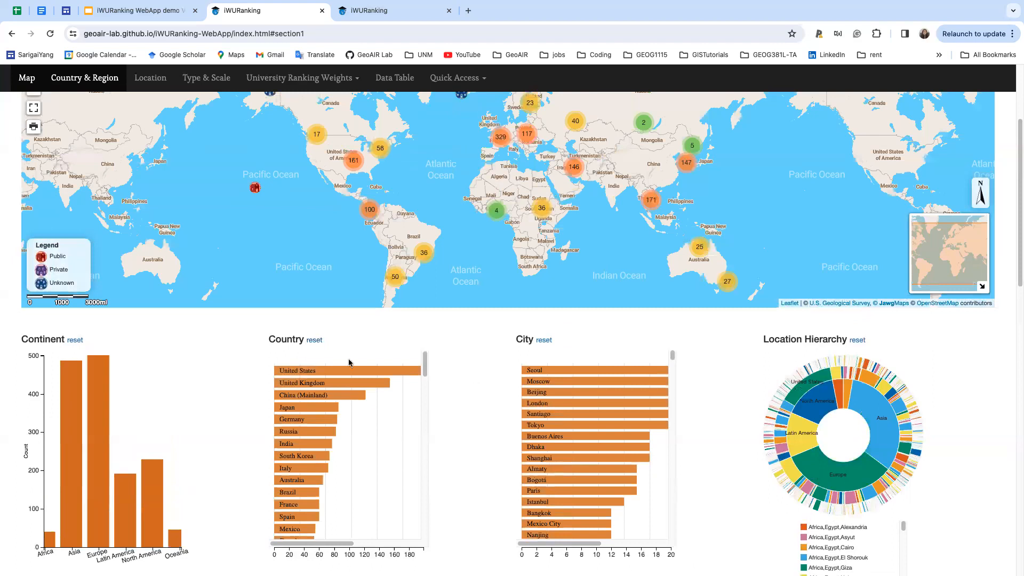
scroll(down, 3)
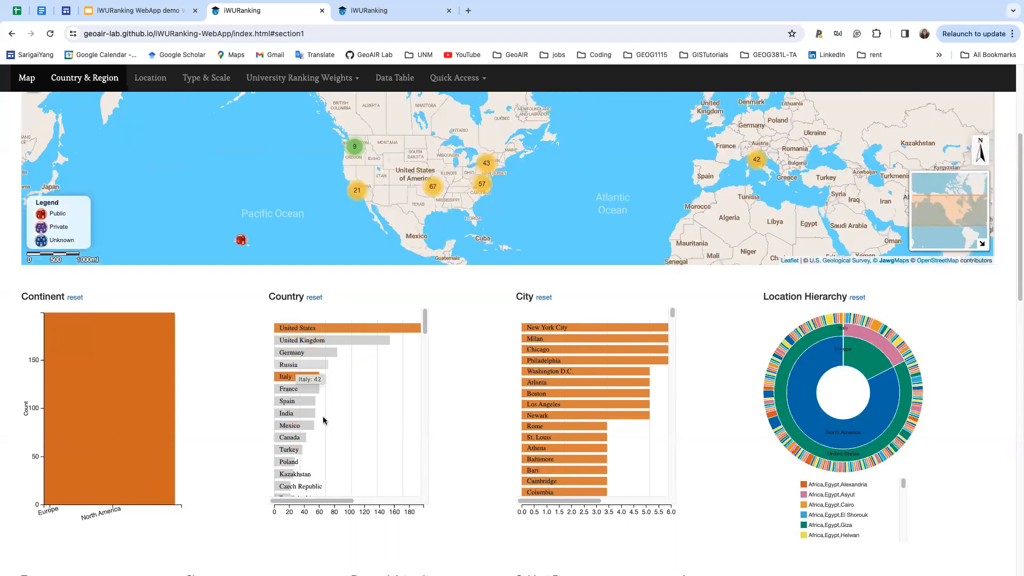
click(285, 376)
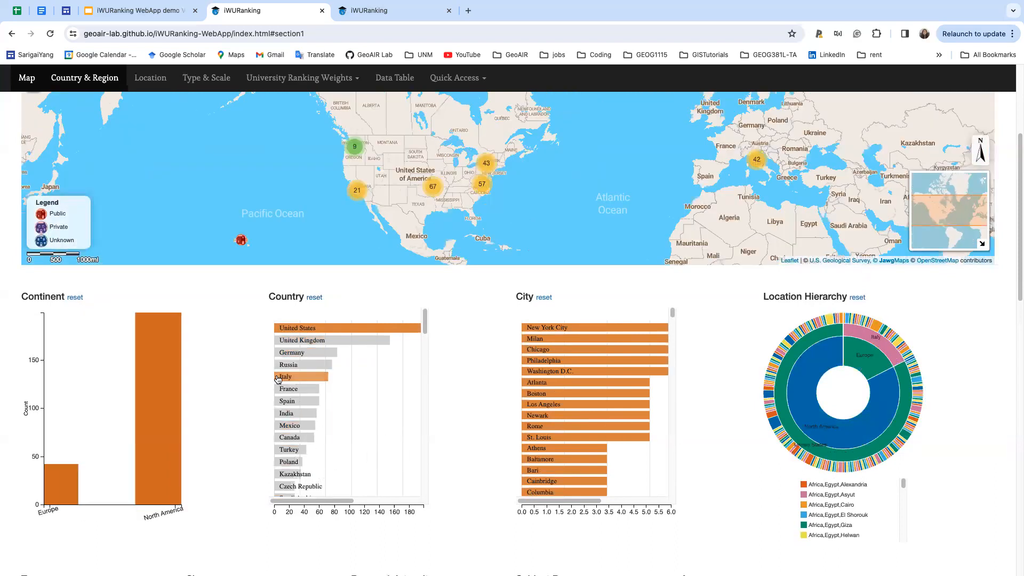
mouse_move(500, 338)
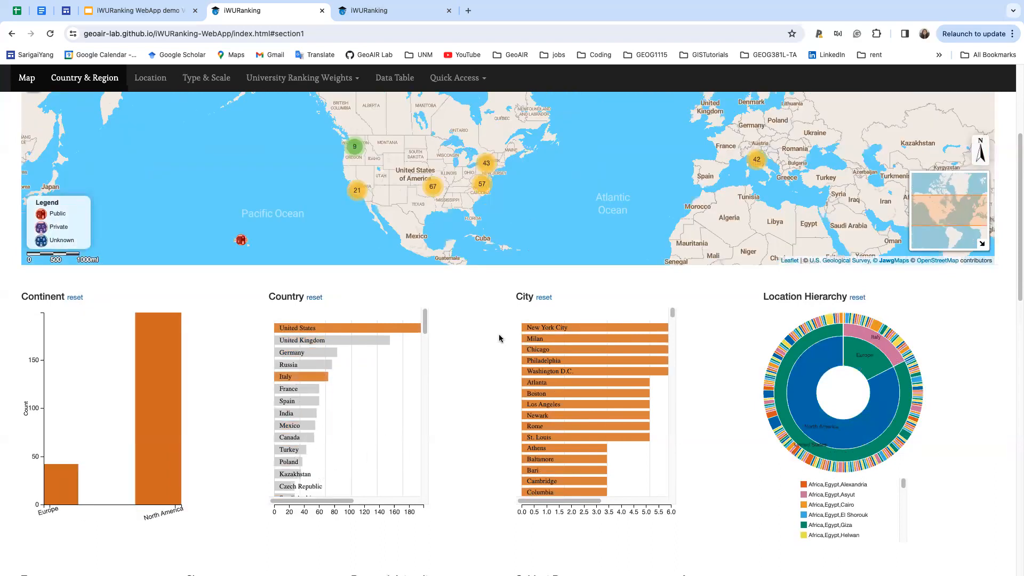
scroll(up, 3)
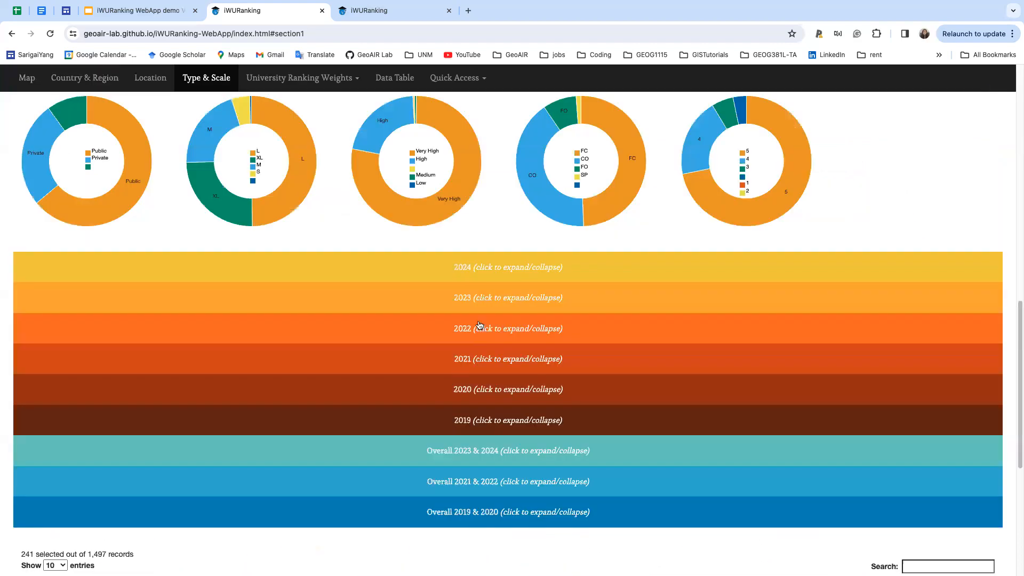
mouse_move(471, 506)
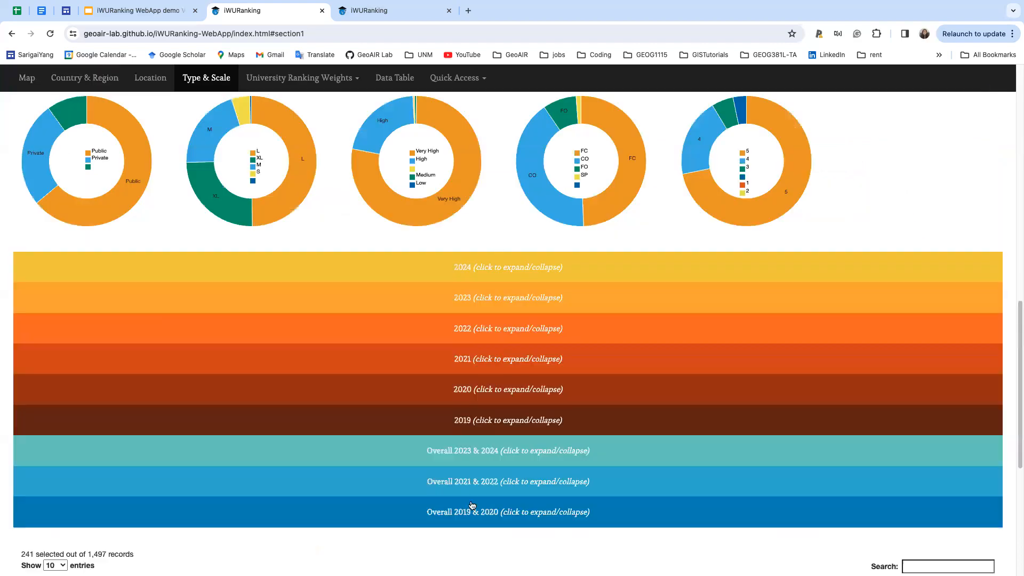
scroll(down, 3)
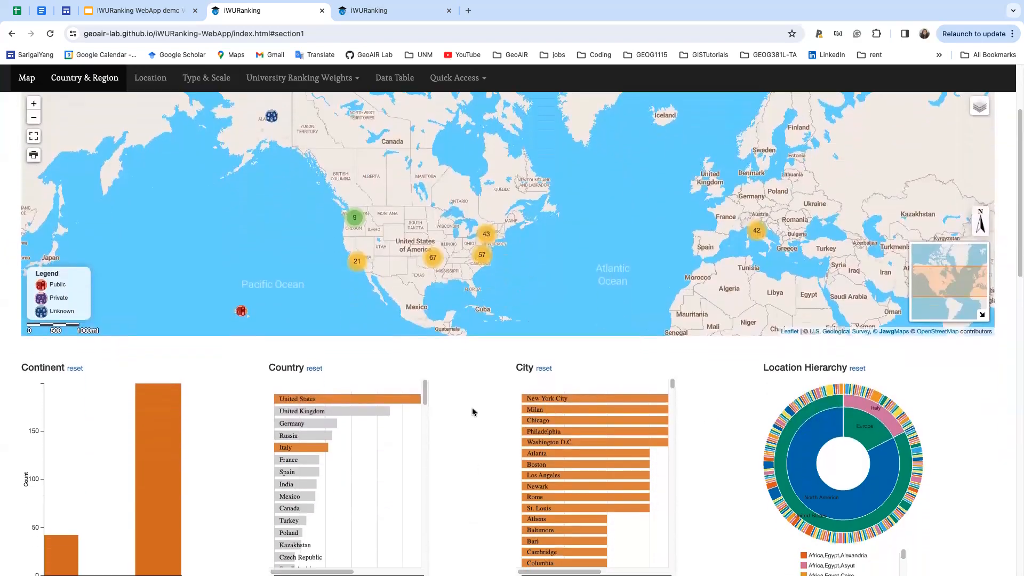
scroll(down, 3)
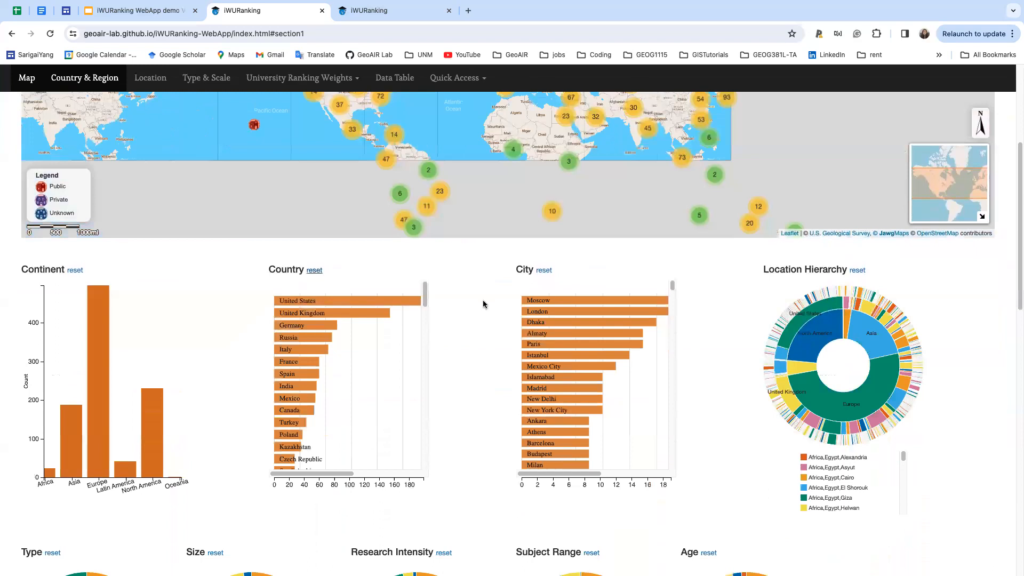
scroll(down, 3)
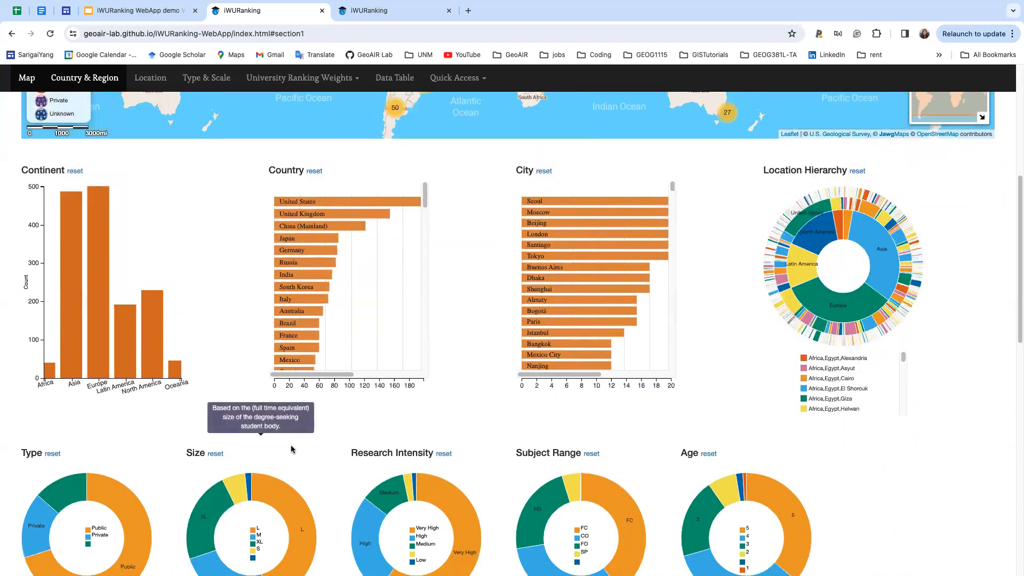
mouse_move(137, 419)
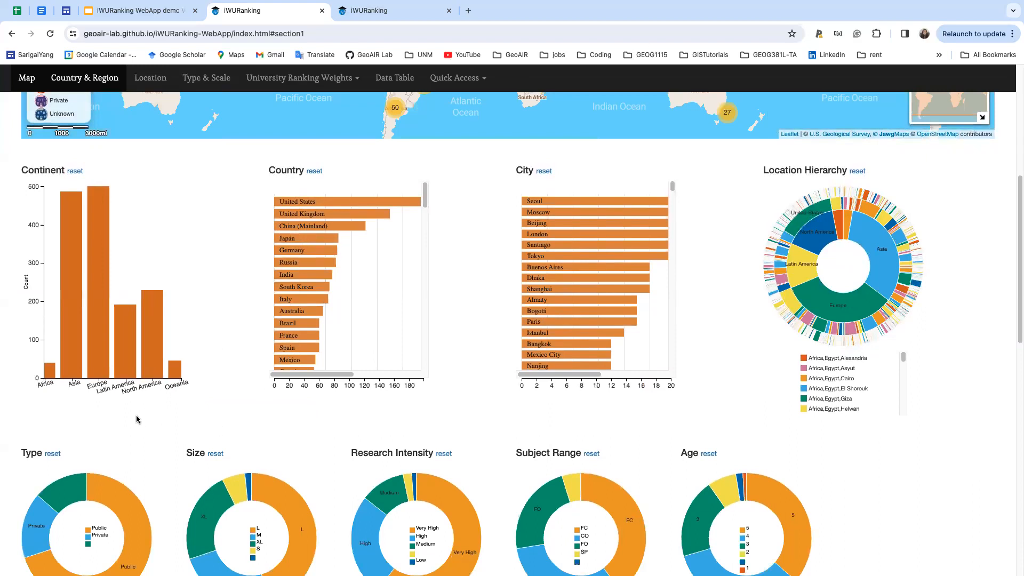
mouse_move(134, 428)
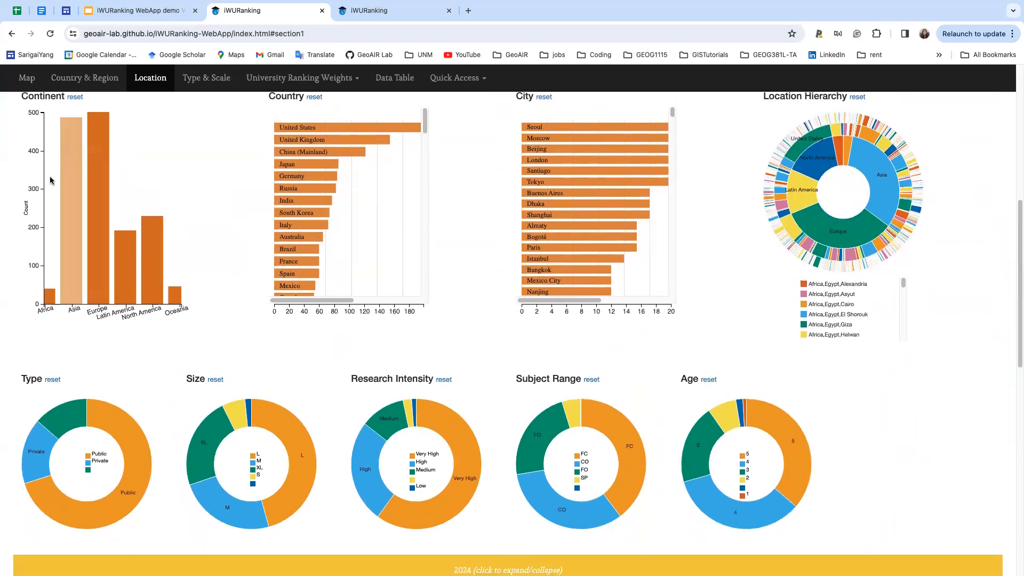
mouse_move(96, 287)
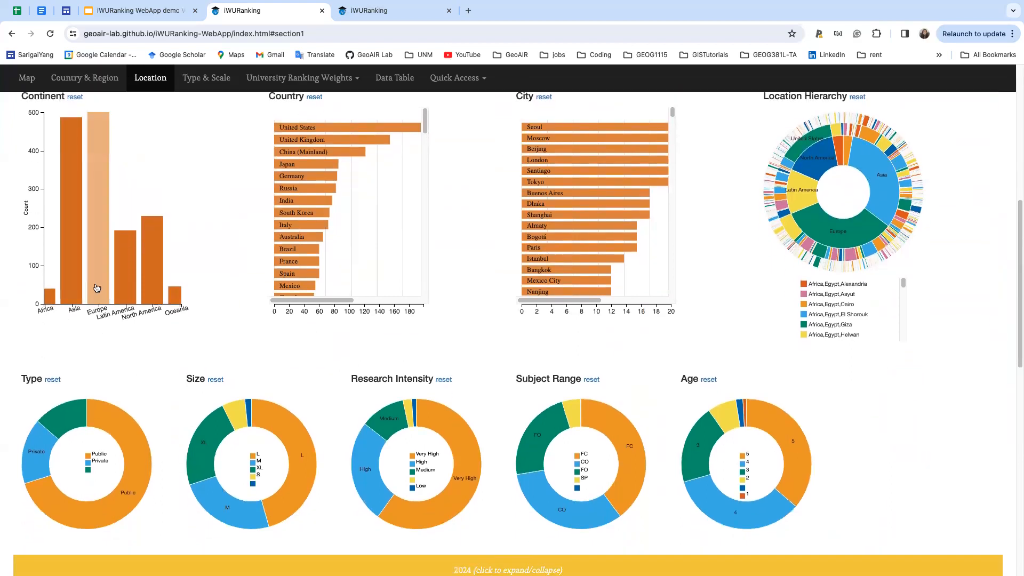
- Filter every chart to European universities and scroll through the narrowed 447-record results
click(97, 209)
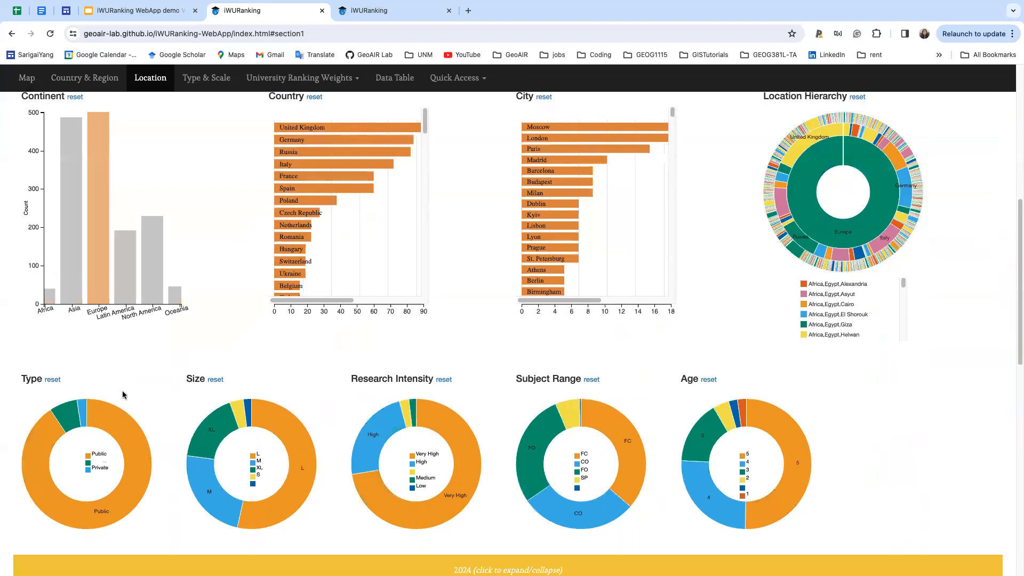
scroll(down, 3)
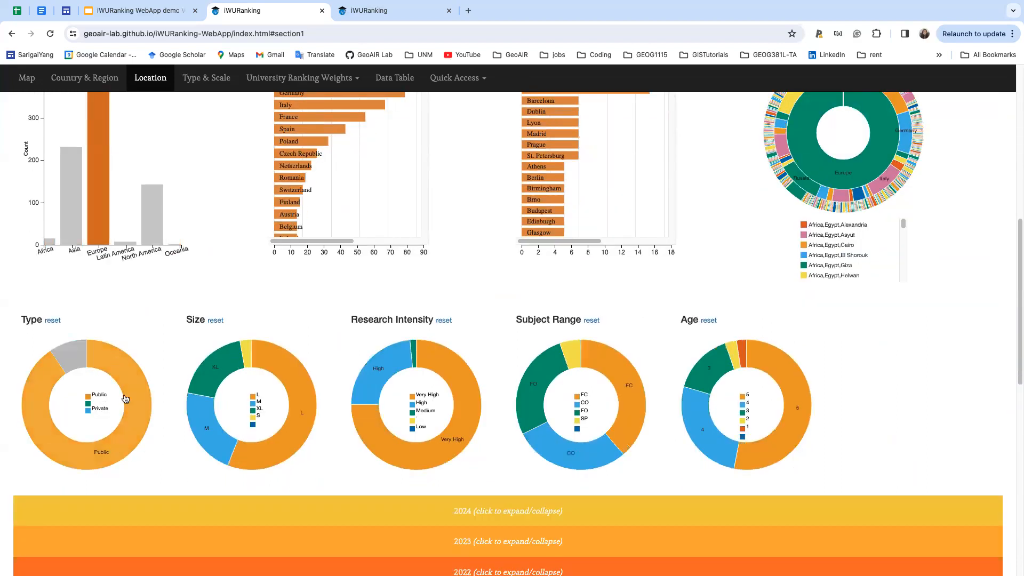
scroll(down, 3)
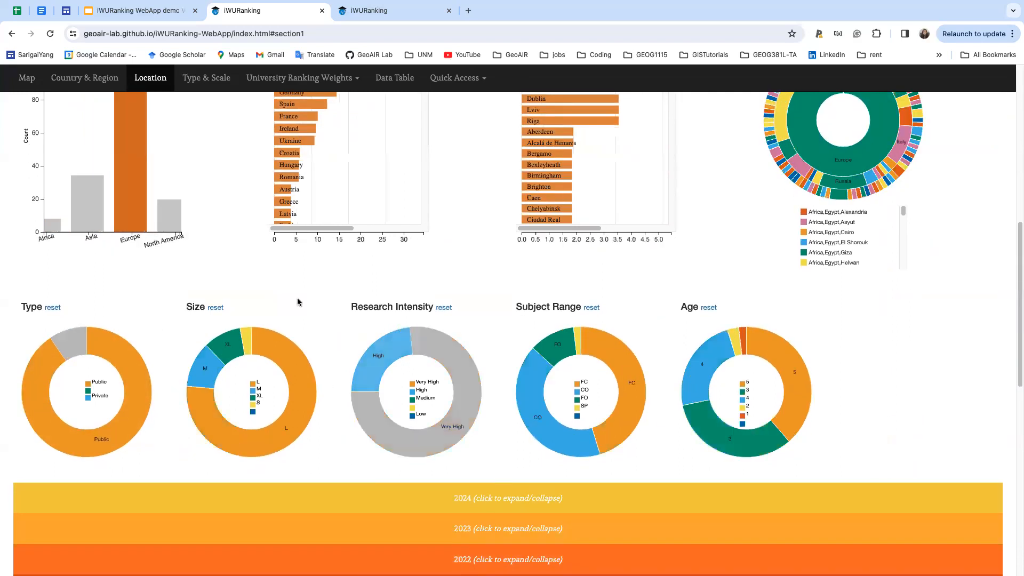
scroll(up, 3)
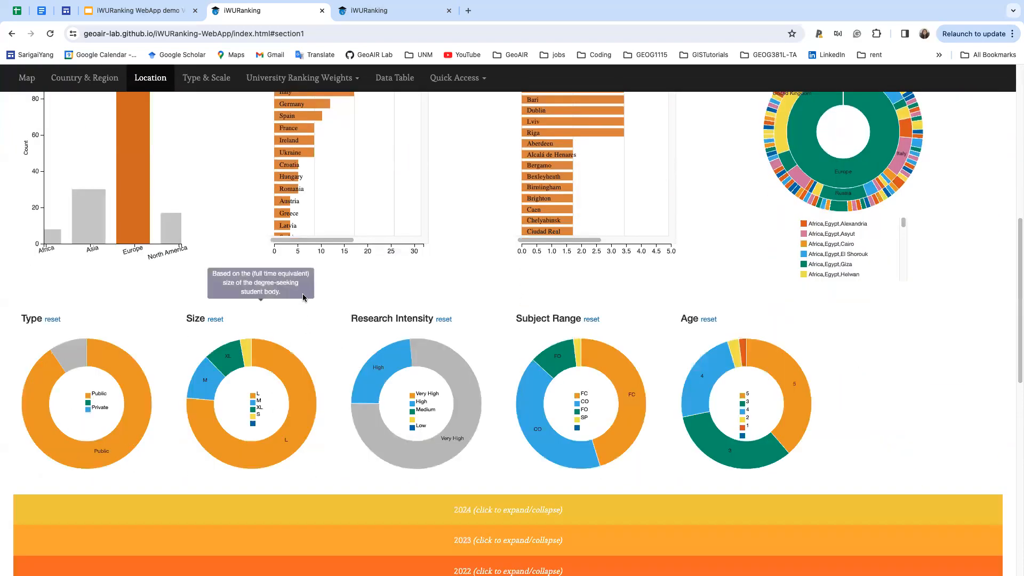
mouse_move(329, 494)
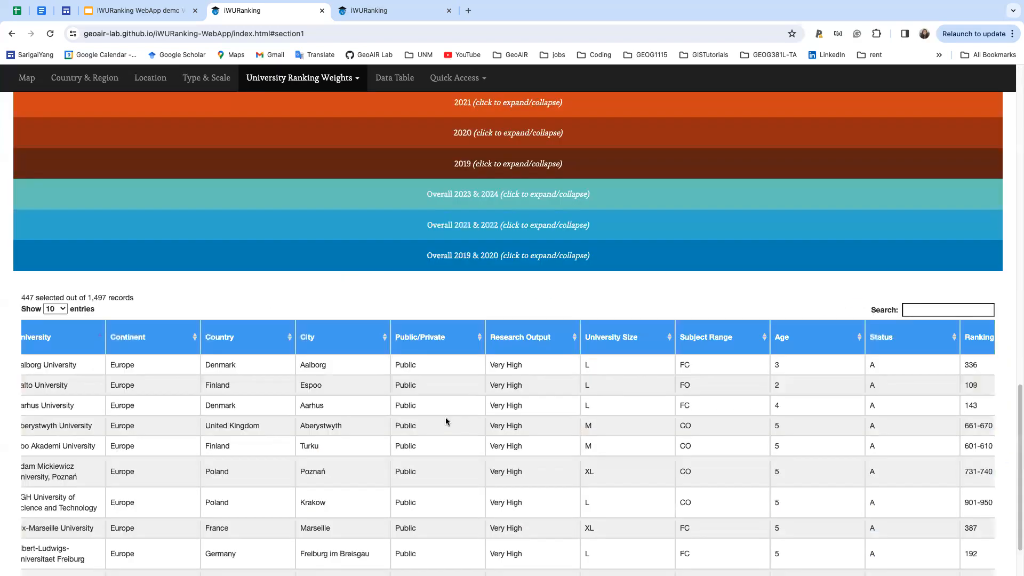
- Expand the Overall 2023 & 2024 score charts and scroll down to the histograms
click(150, 78)
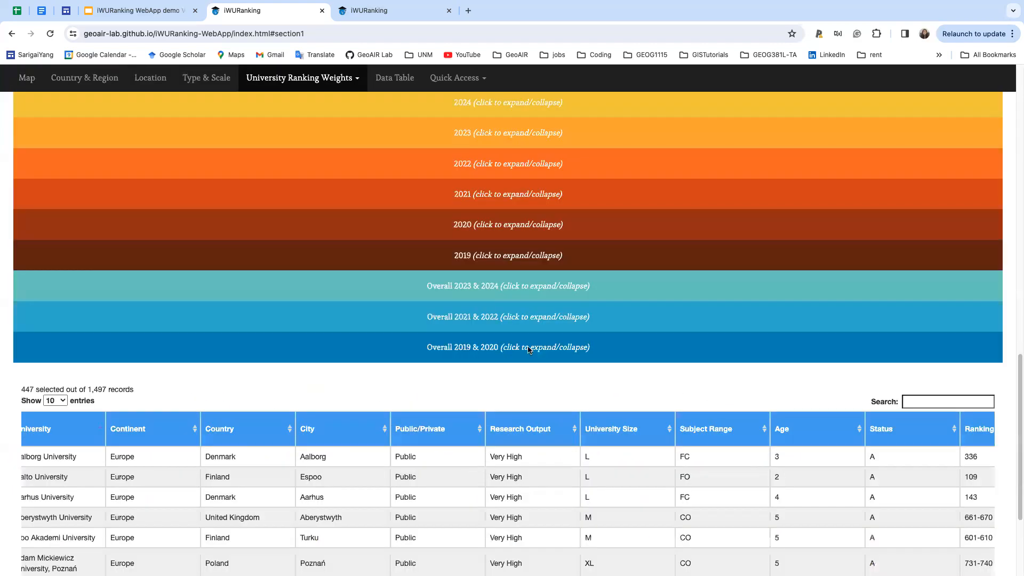
scroll(down, 3)
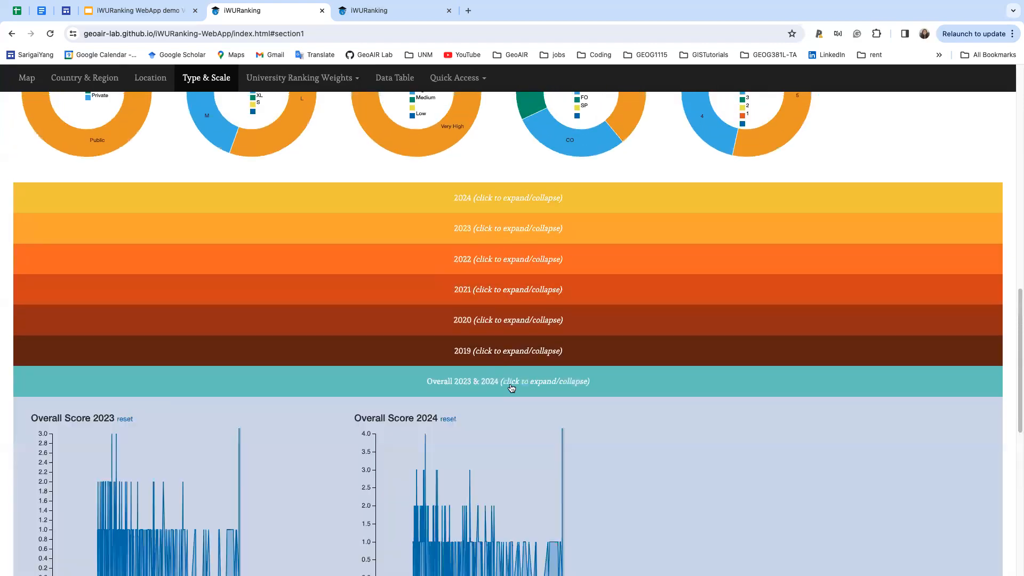
scroll(down, 3)
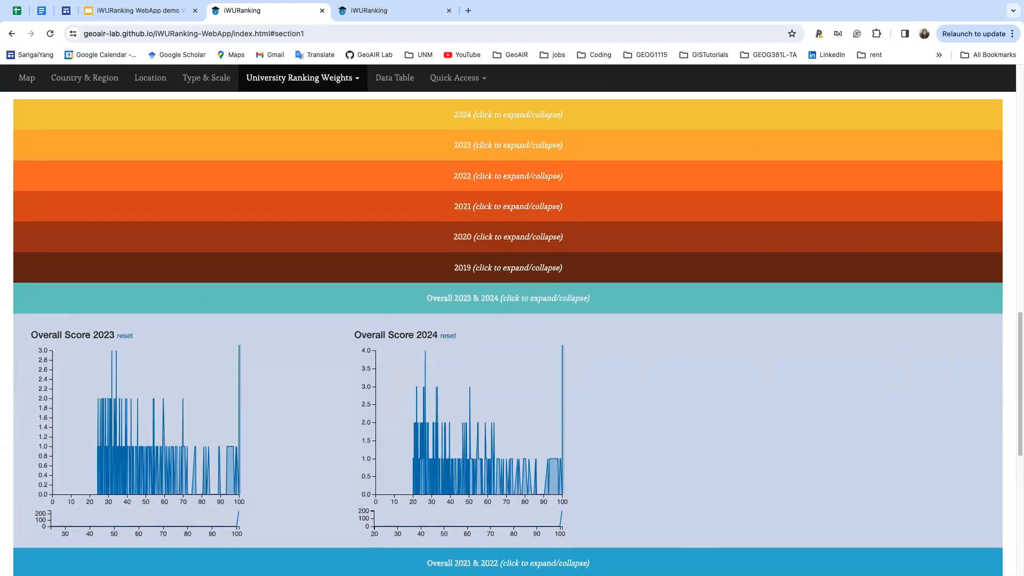
scroll(down, 3)
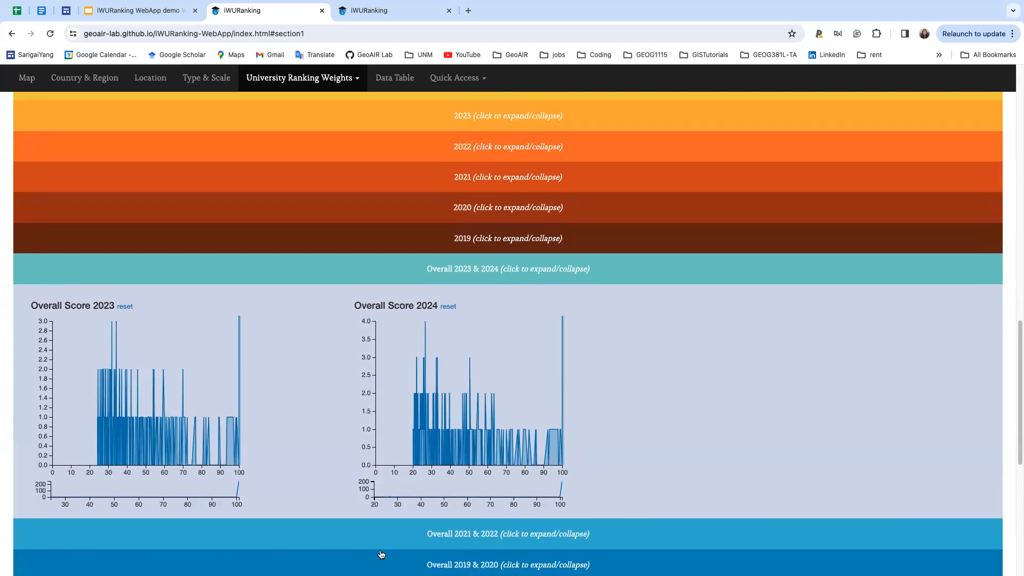
mouse_move(541, 457)
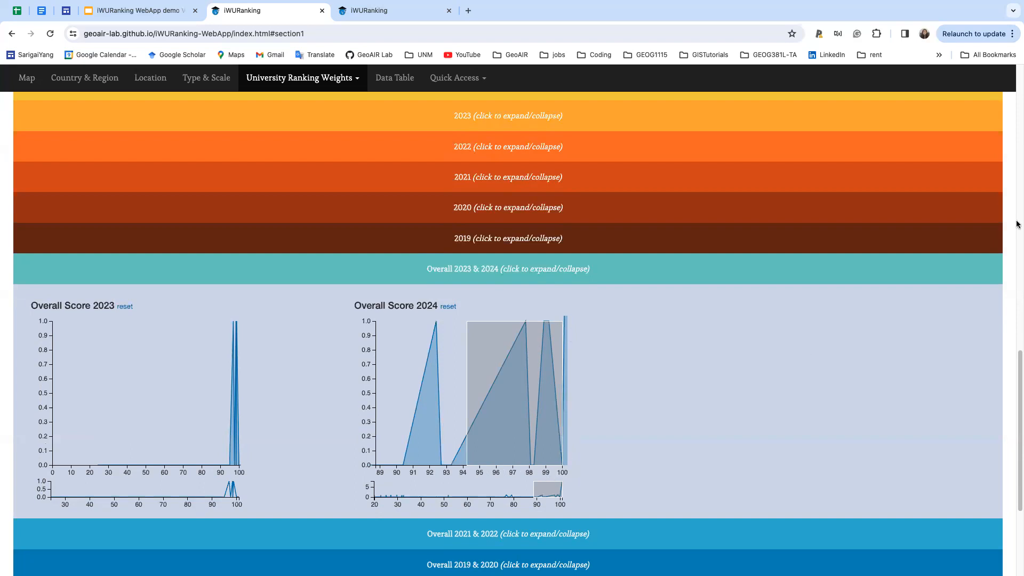
- Scroll up to the map and through the University of Oxford popup's rankings and details
scroll(up, 3)
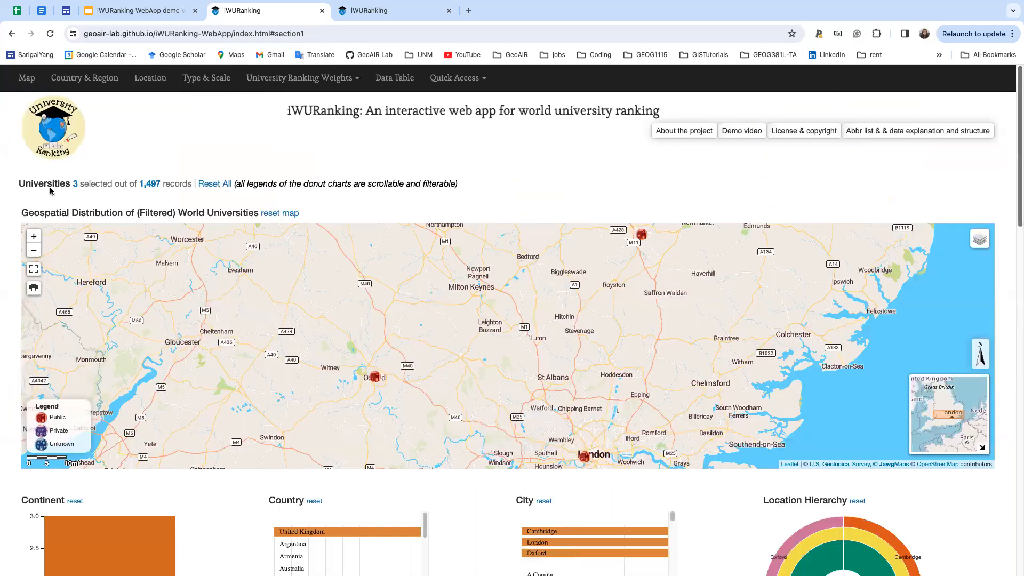
scroll(down, 3)
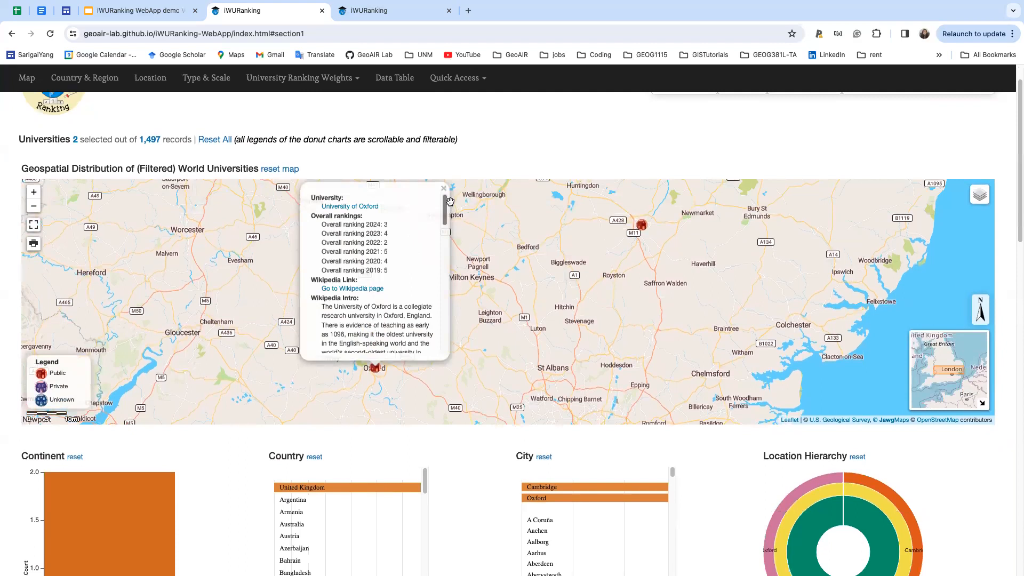
scroll(down, 3)
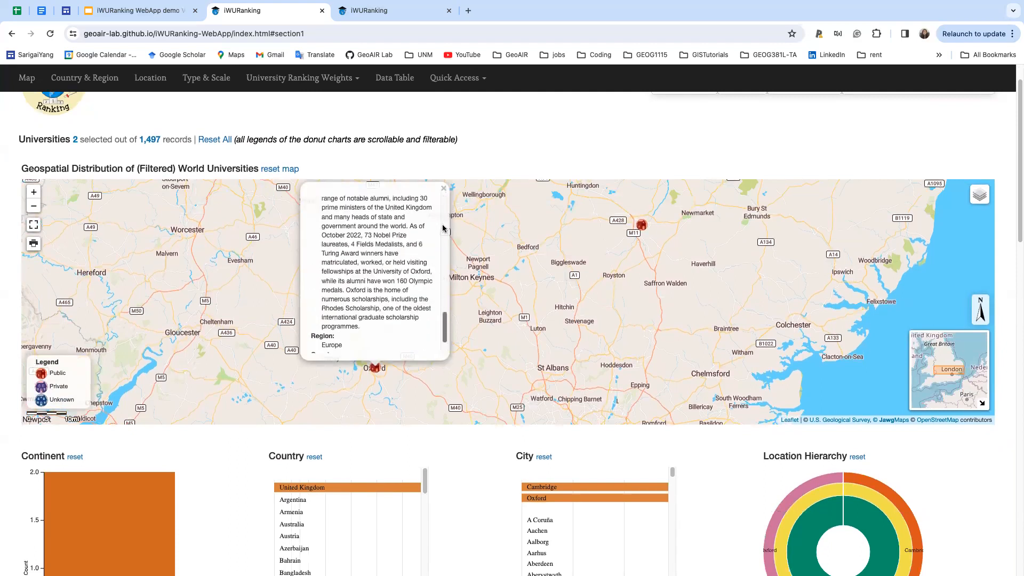
scroll(up, 3)
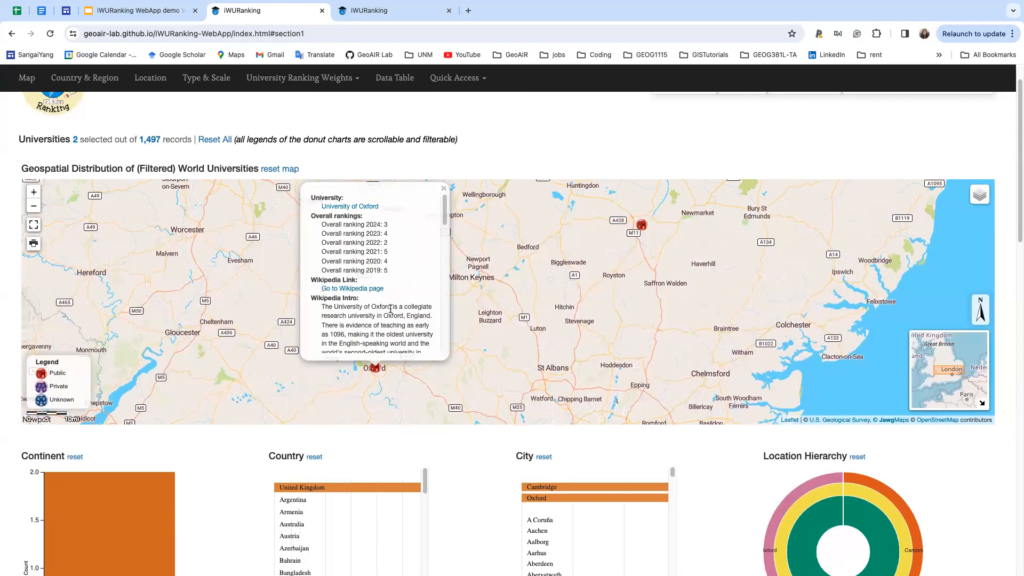
mouse_move(349, 206)
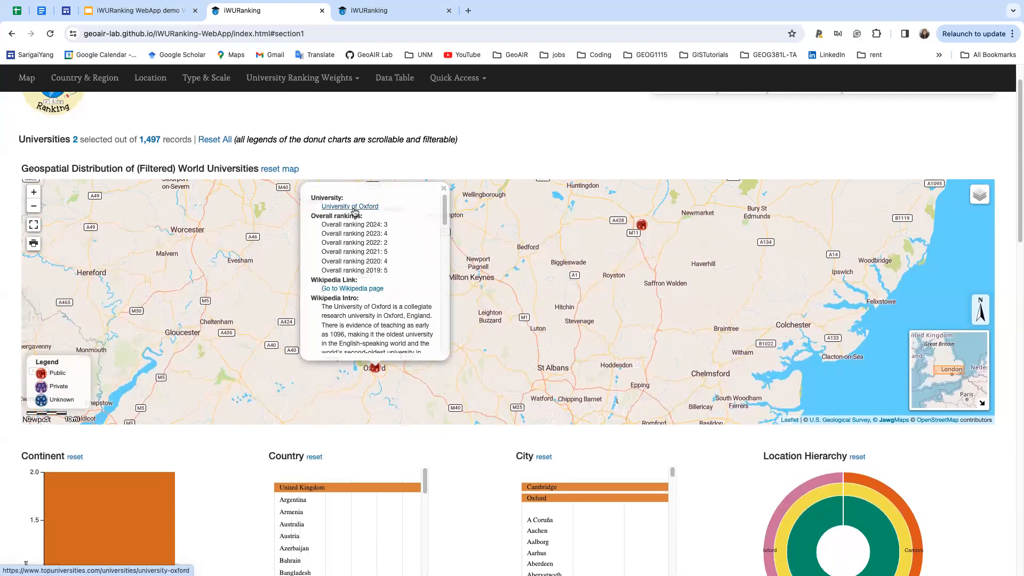
mouse_move(423, 207)
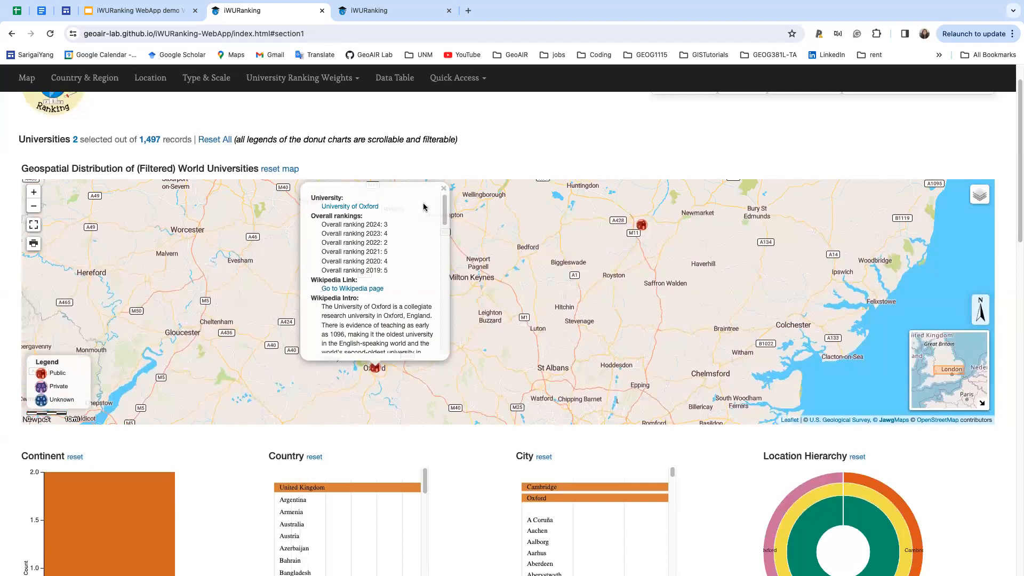
mouse_move(444, 190)
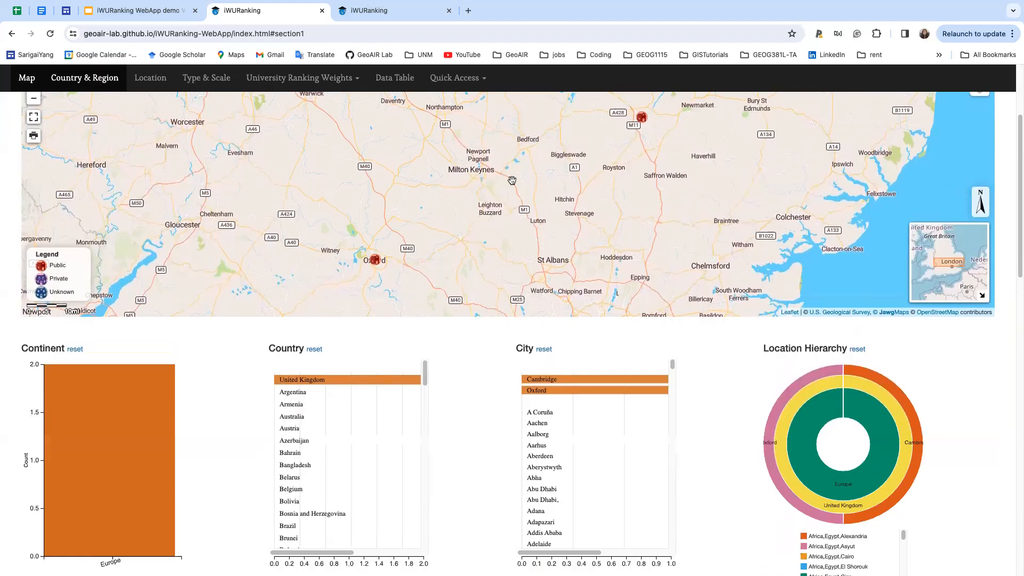
- Clear every filter with Reset All, reloading the full 1,497-university dataset
scroll(down, 3)
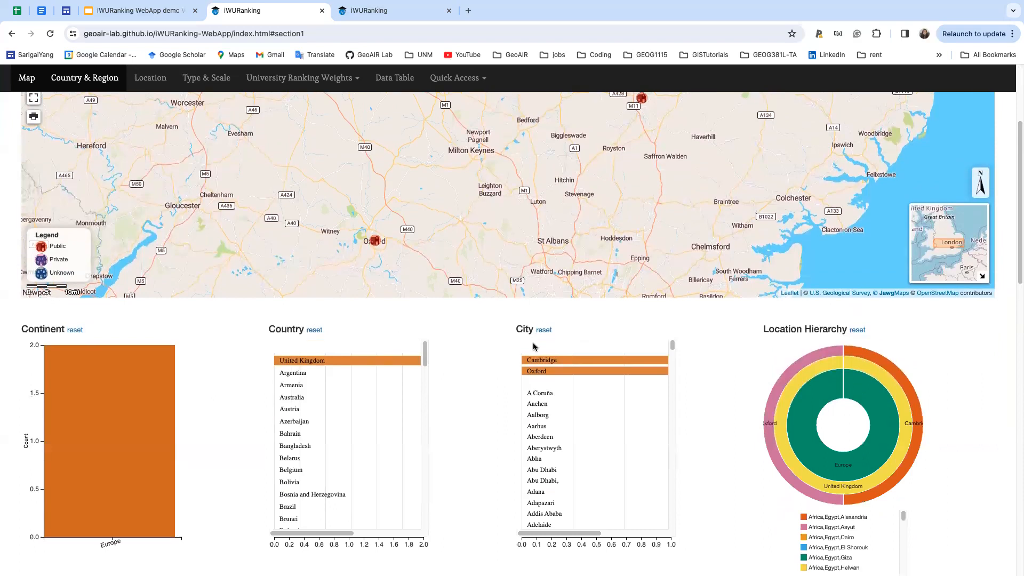
scroll(down, 3)
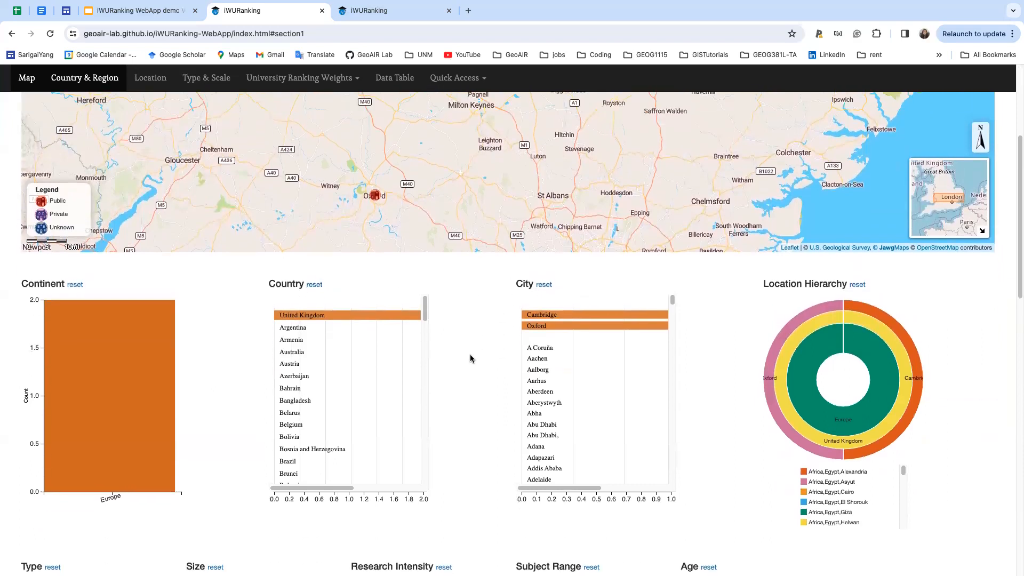
scroll(up, 3)
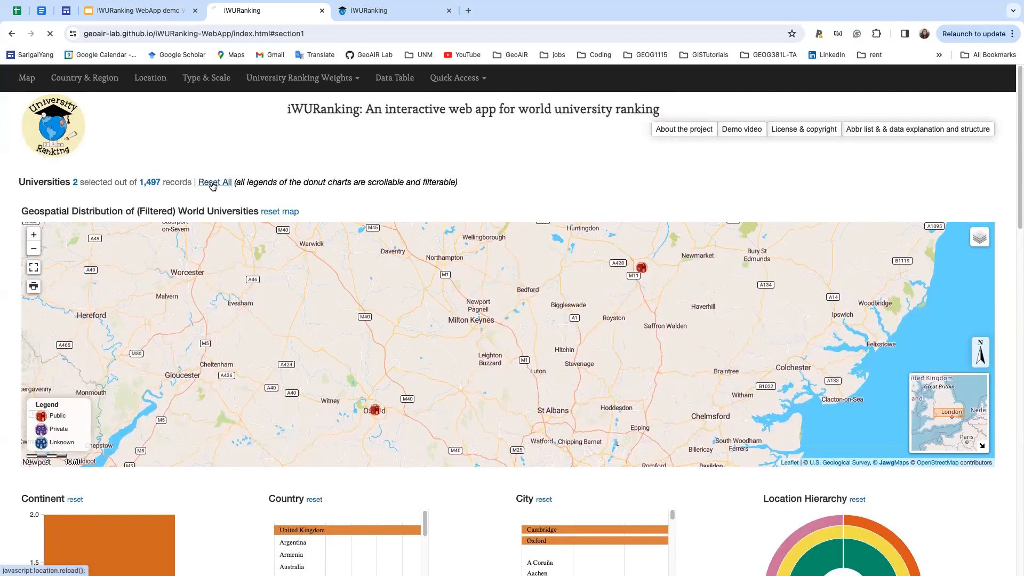
click(213, 183)
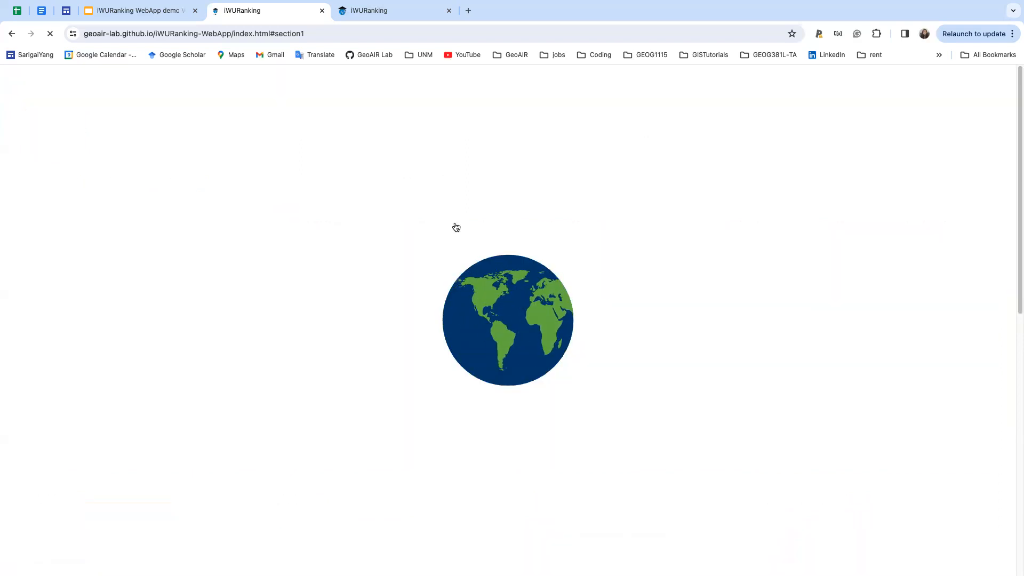
mouse_move(498, 222)
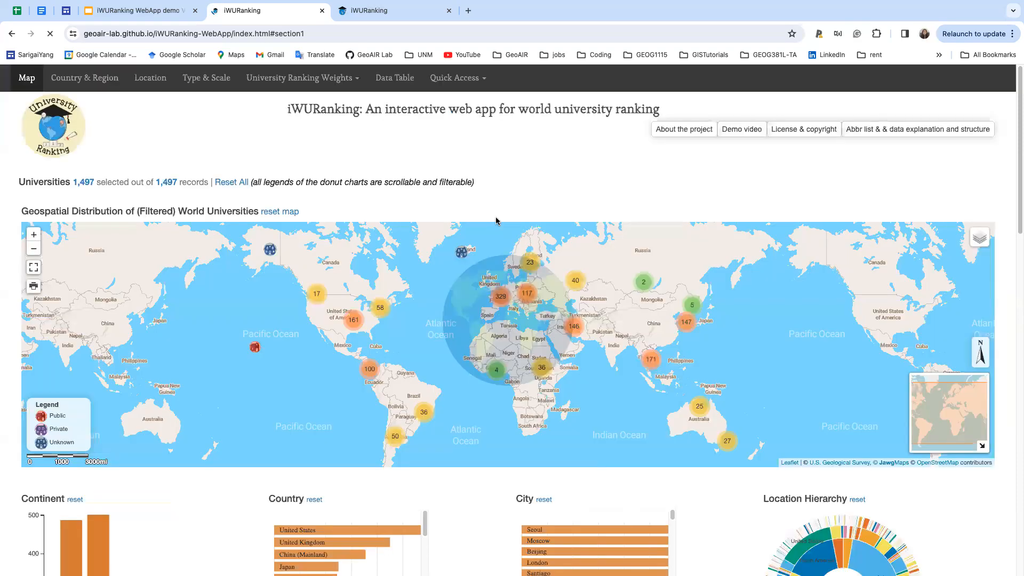
- Review the unfiltered world map and charts, ending on the Brief Demo slide
scroll(down, 3)
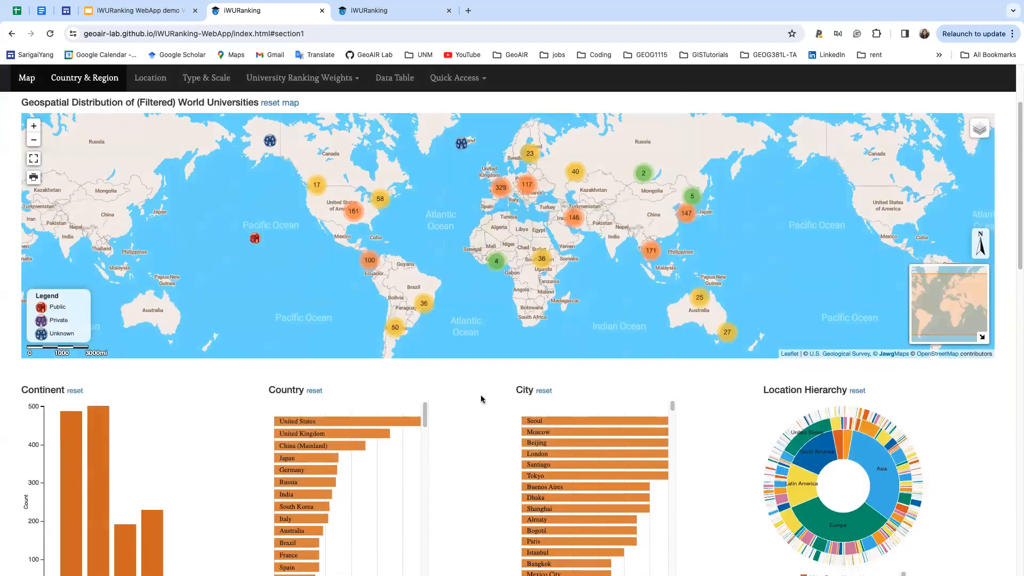
click(151, 78)
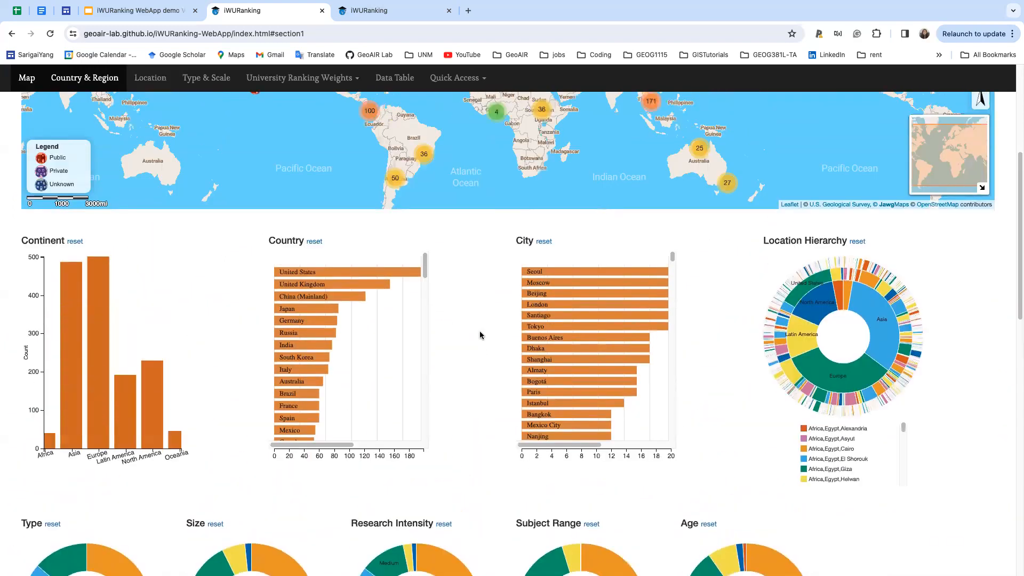
scroll(up, 3)
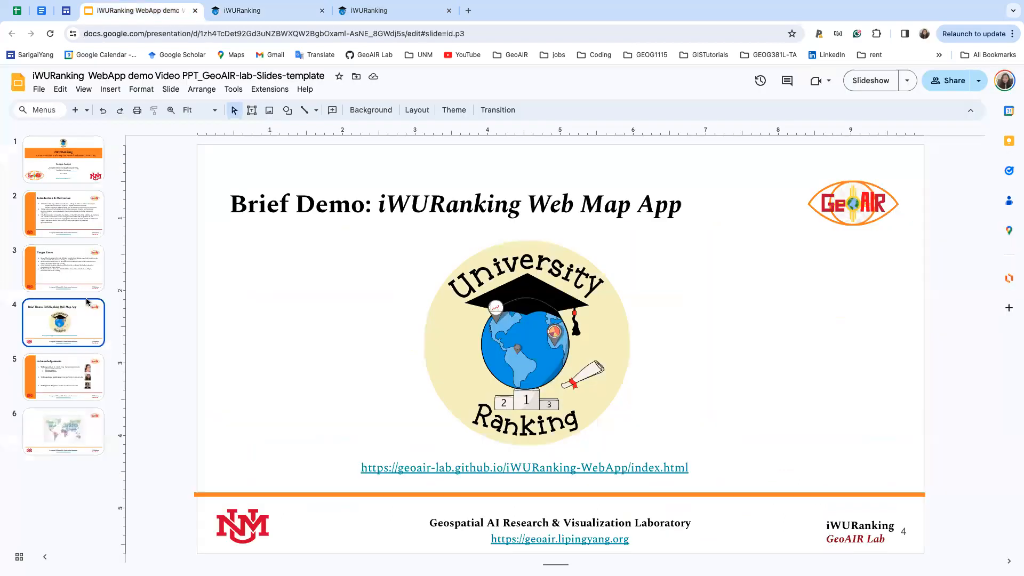
- Show the Acknowledgements slide (slide 5), then the multilingual thank-you slide (slide 6)
click(63, 376)
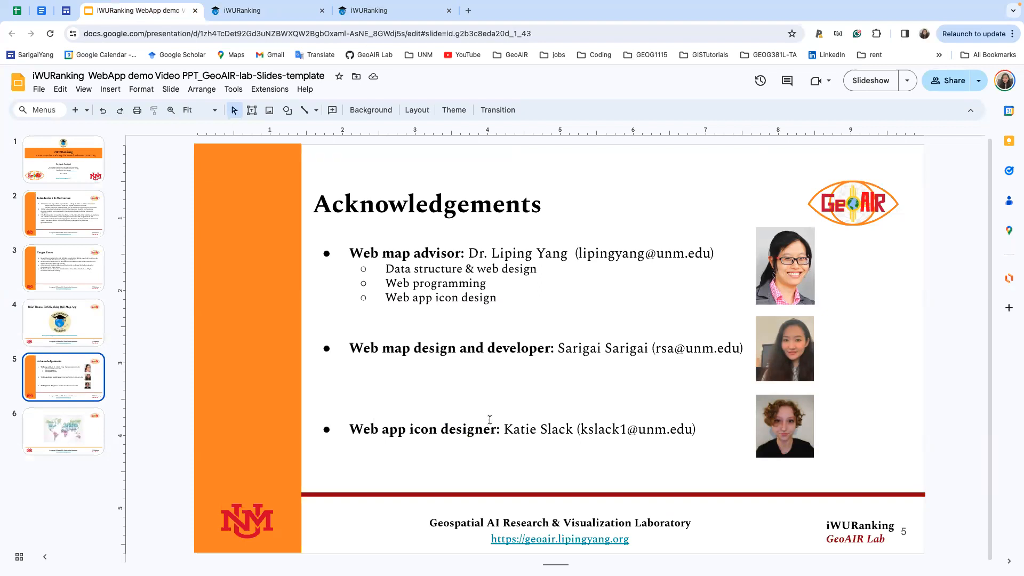
mouse_move(483, 455)
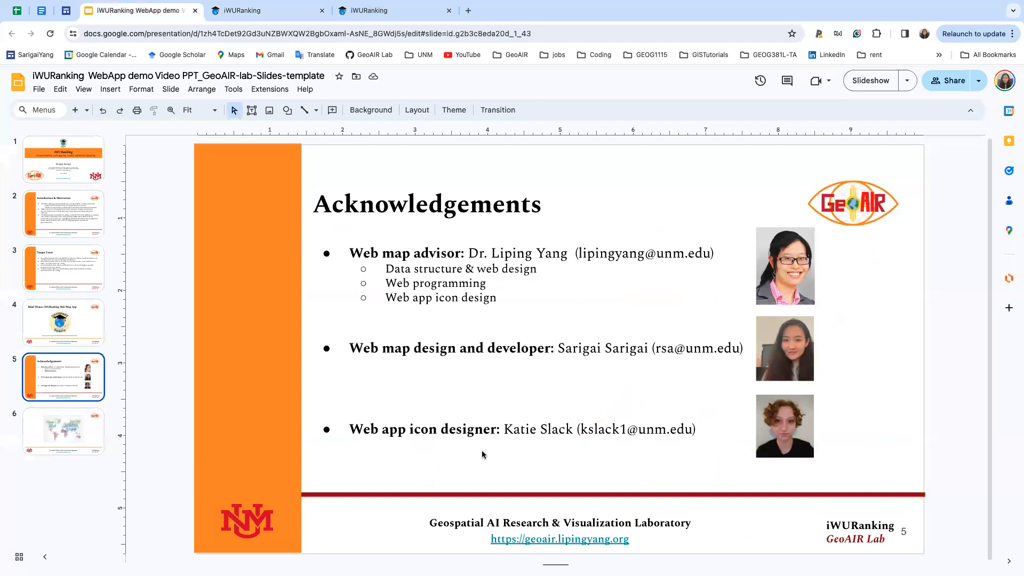
click(63, 431)
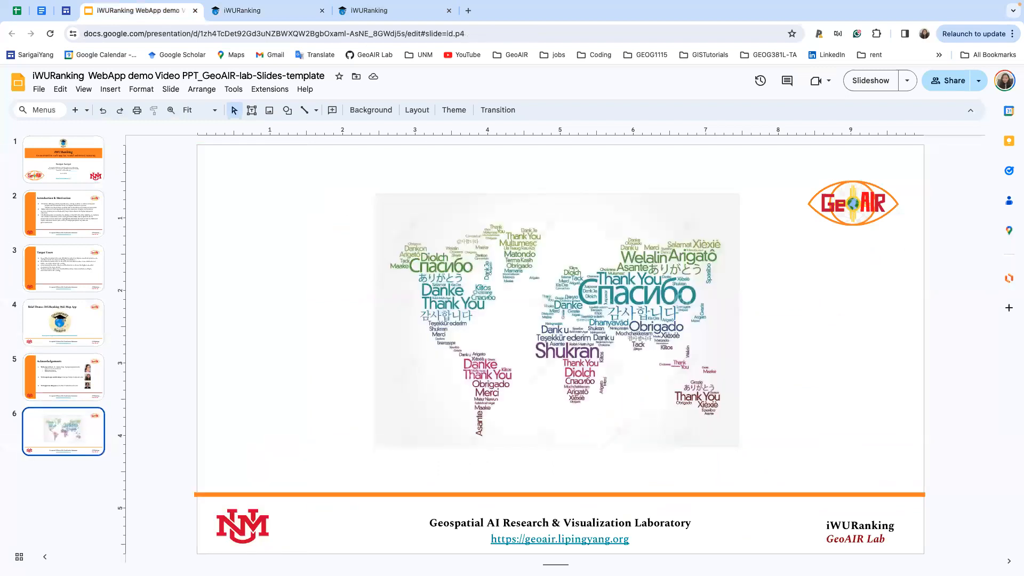